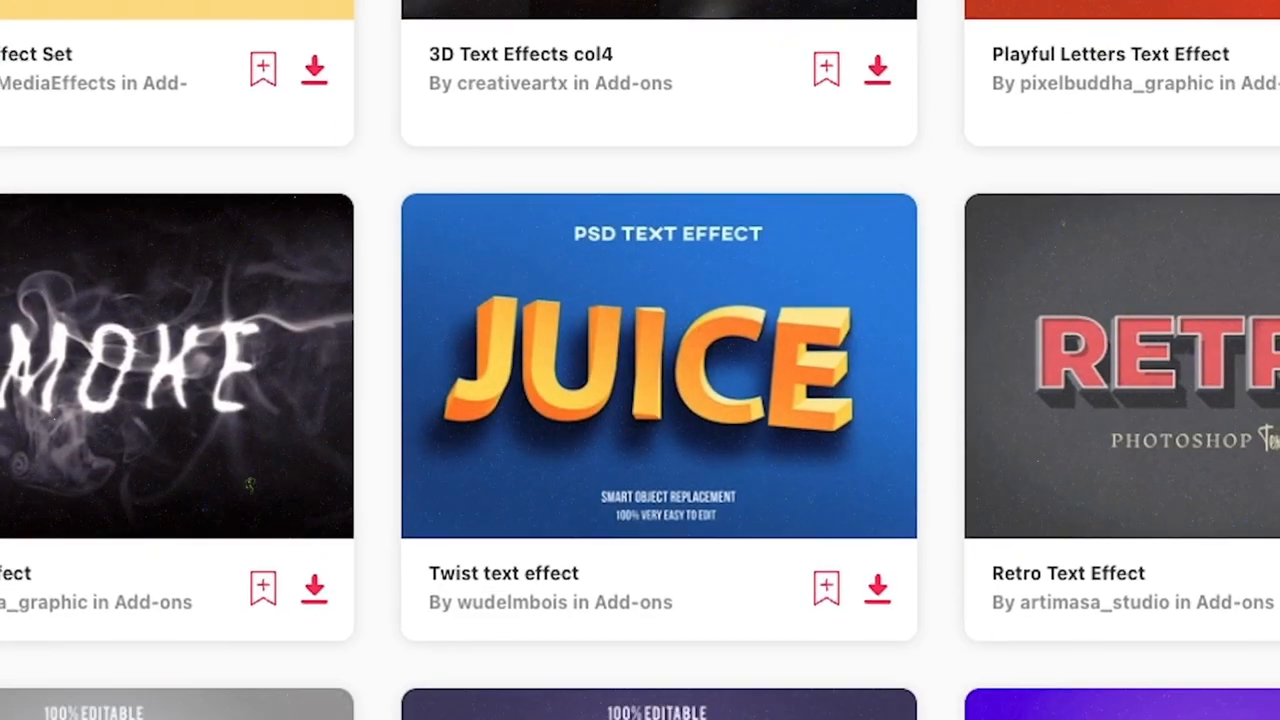
Step: Browse Envato's text-effect add-ons and the Club Flyer template, then filter to texture graphics
{"action": "scroll", "scroll_direction": "down", "scroll_amount": 3}
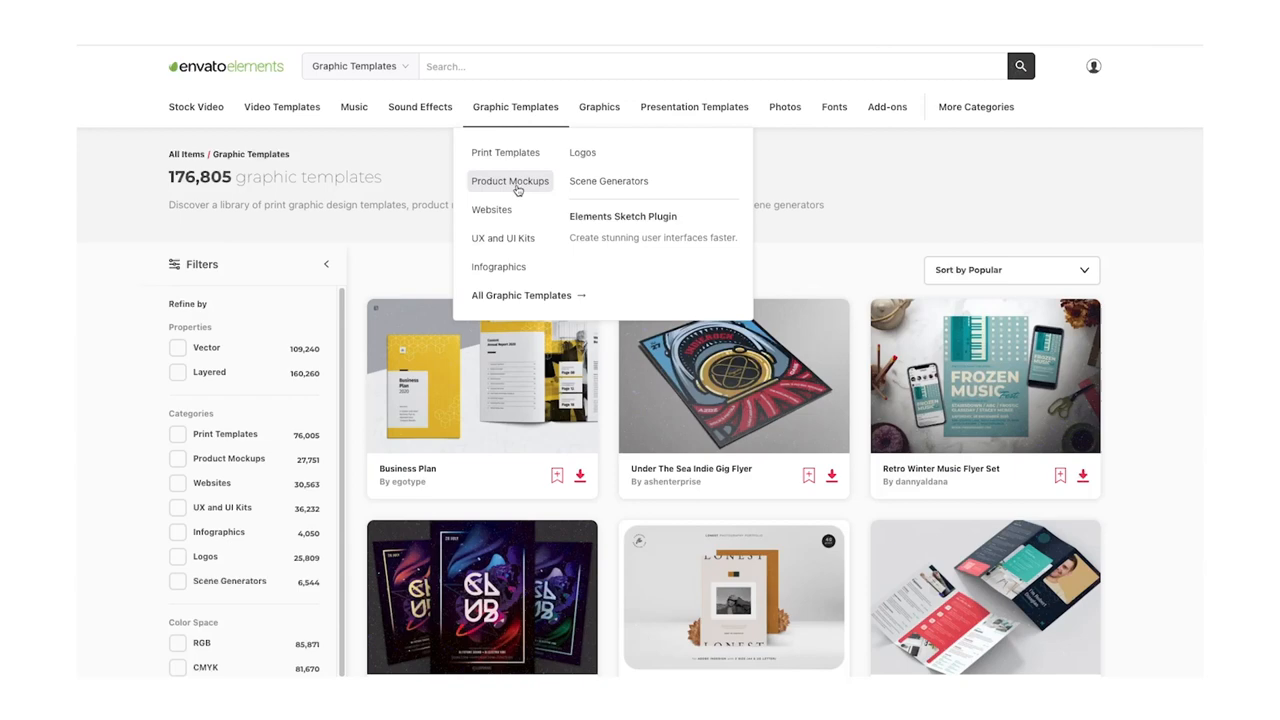
{"action": "left_click", "coordinate": [481, 595]}
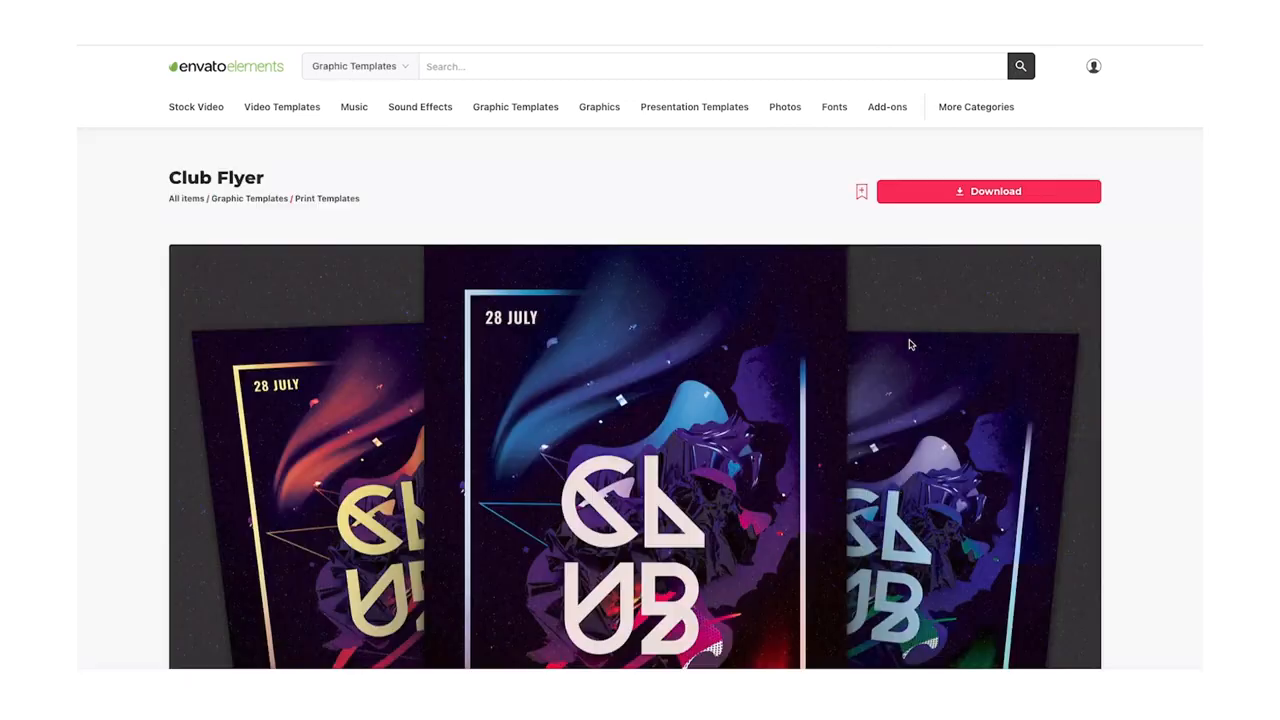
{"action": "scroll", "scroll_direction": "down", "scroll_amount": 3}
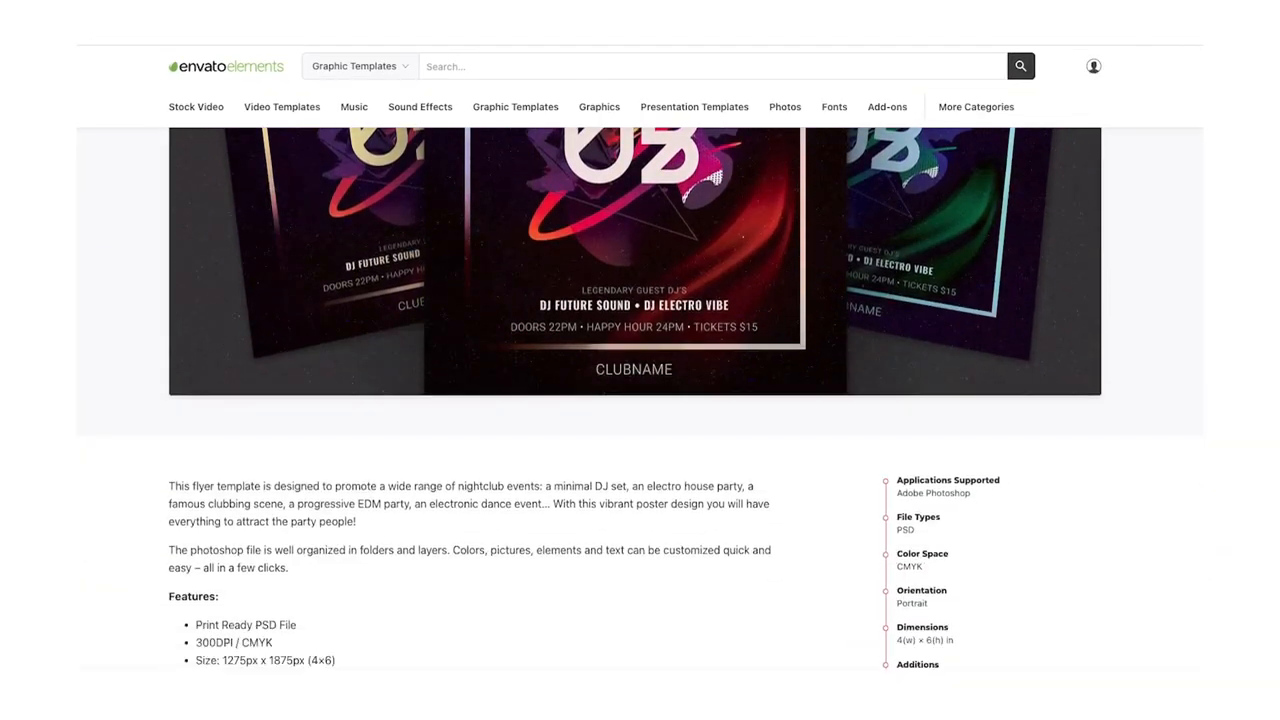
{"action": "scroll", "scroll_direction": "down", "scroll_amount": 3}
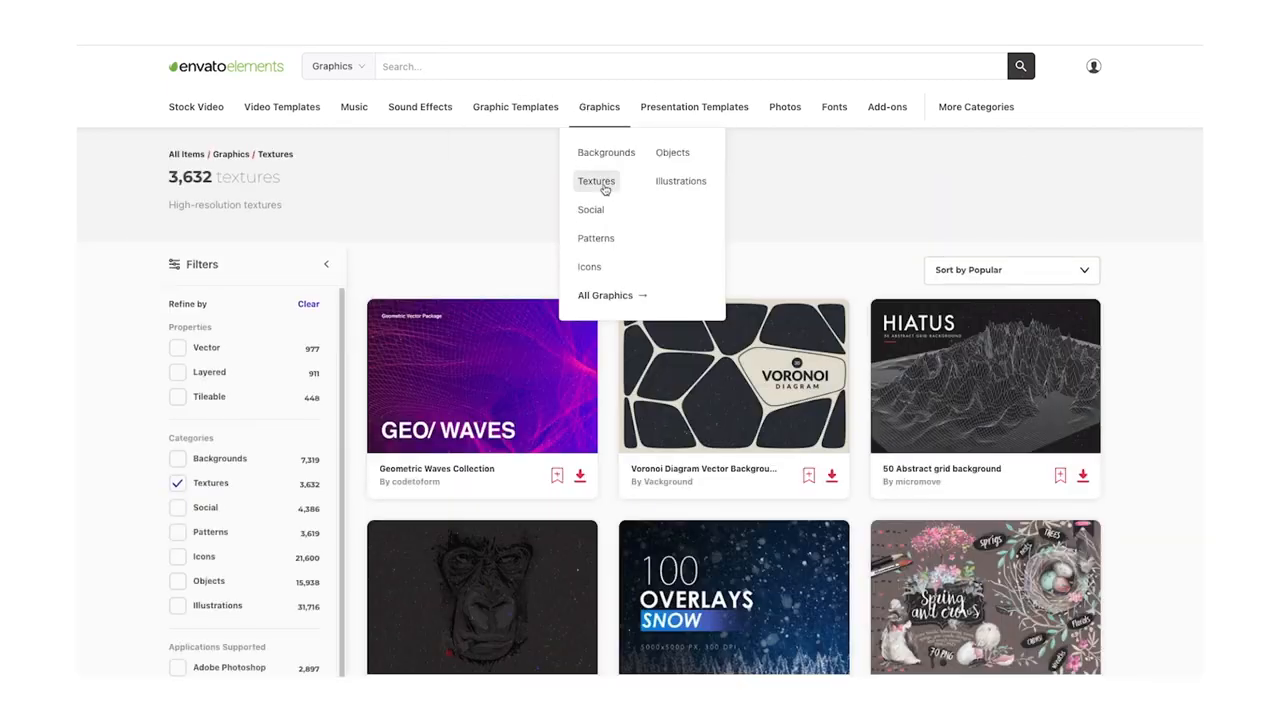
{"action": "left_click", "coordinate": [595, 238]}
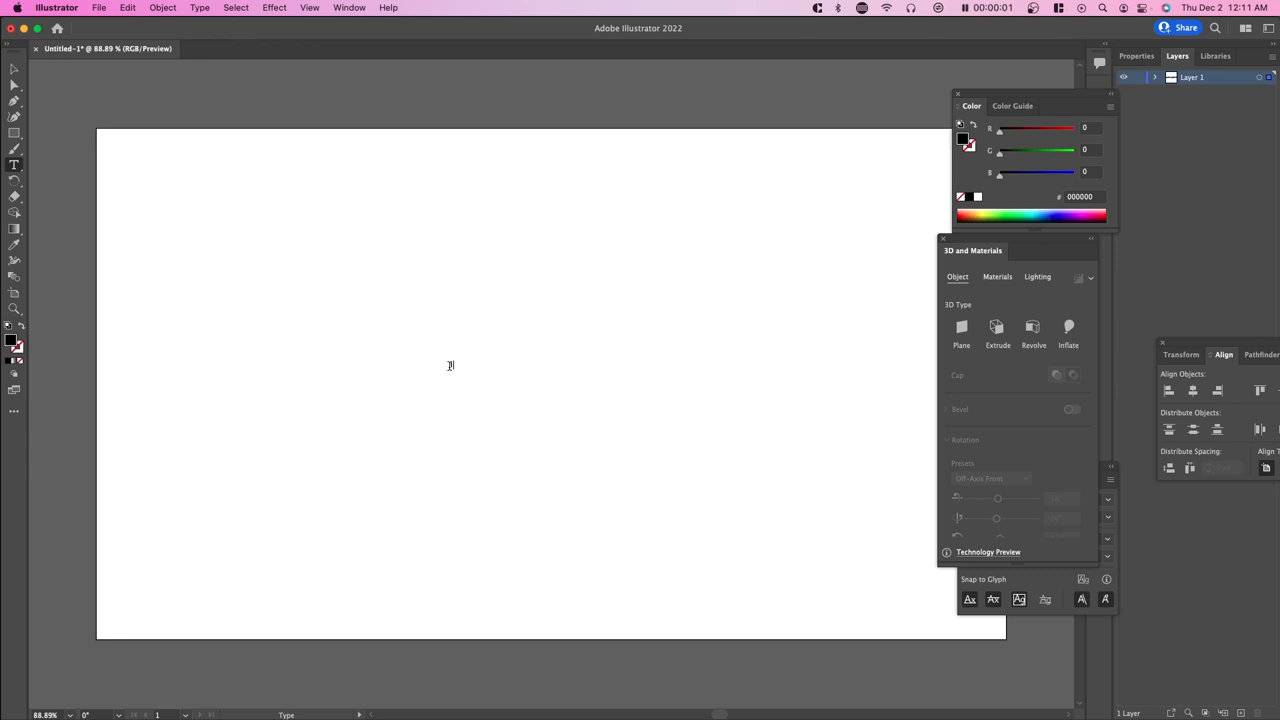
Step: Type 18 and set it in Coluna Rounded Condensed Bold from the Character panel
{"action": "type", "text": "18"}
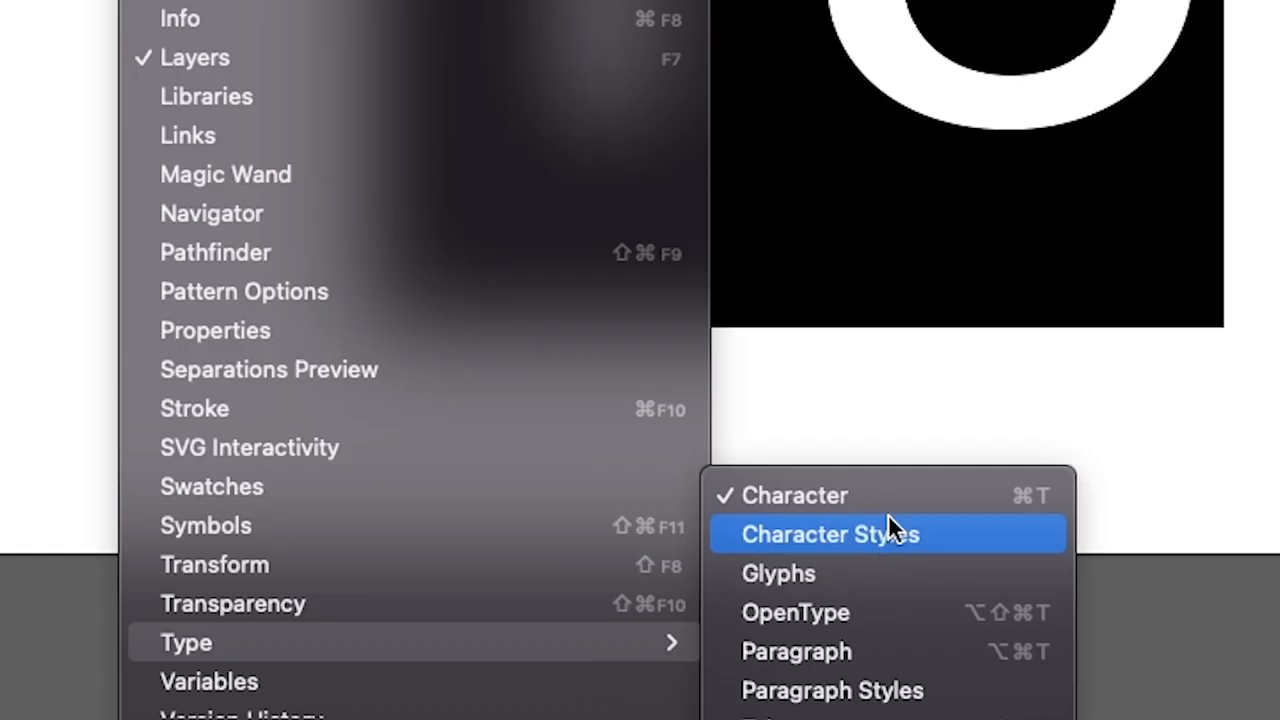
{"action": "left_click", "coordinate": [794, 495]}
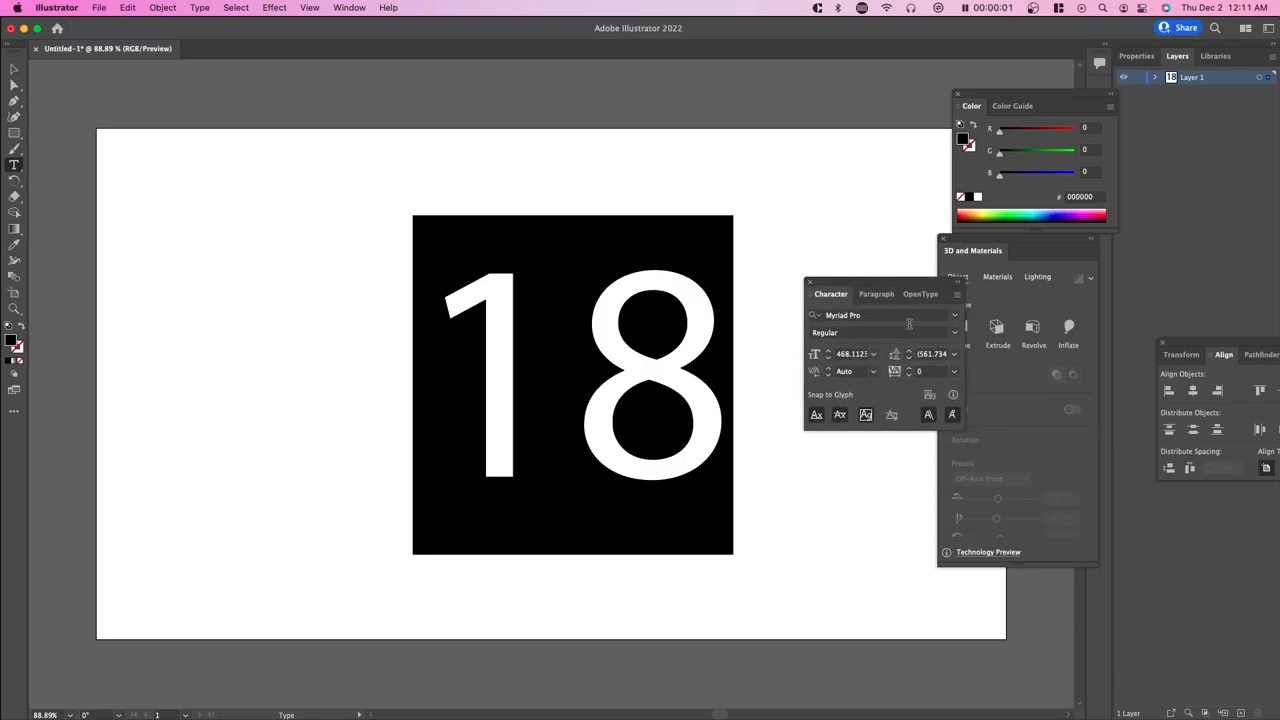
{"action": "type", "text": "co"}
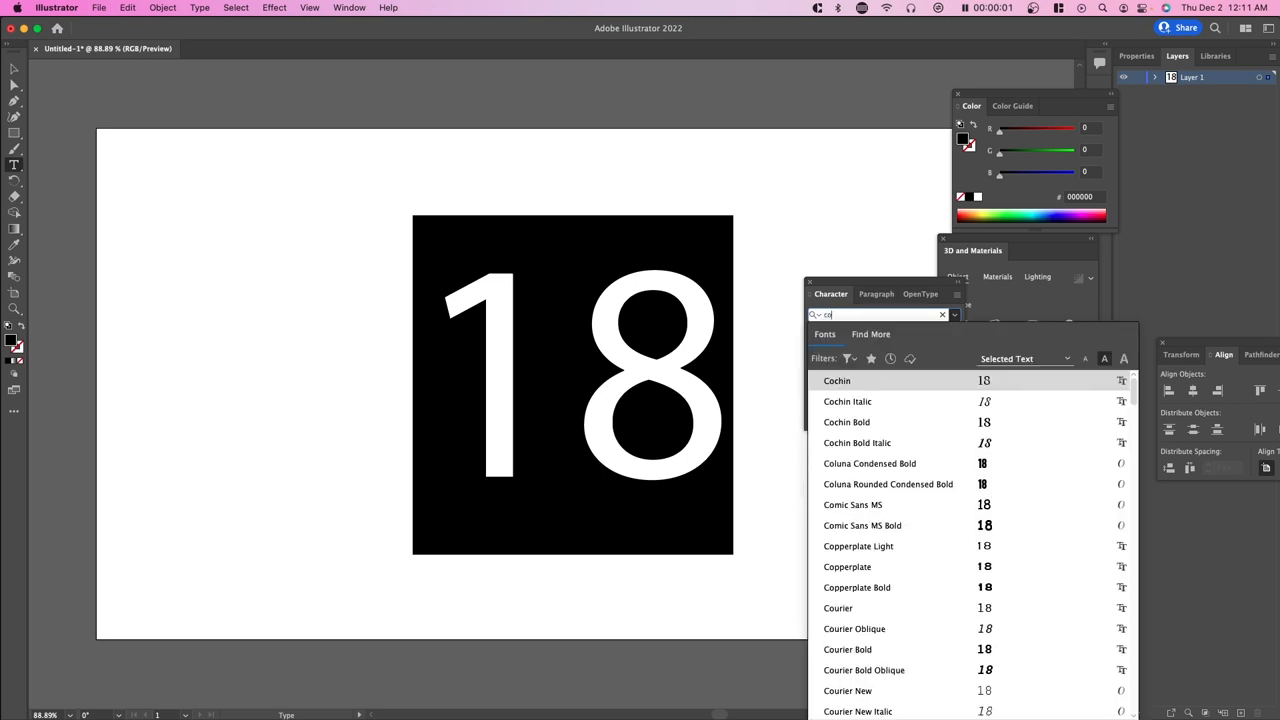
{"action": "left_click", "coordinate": [869, 463]}
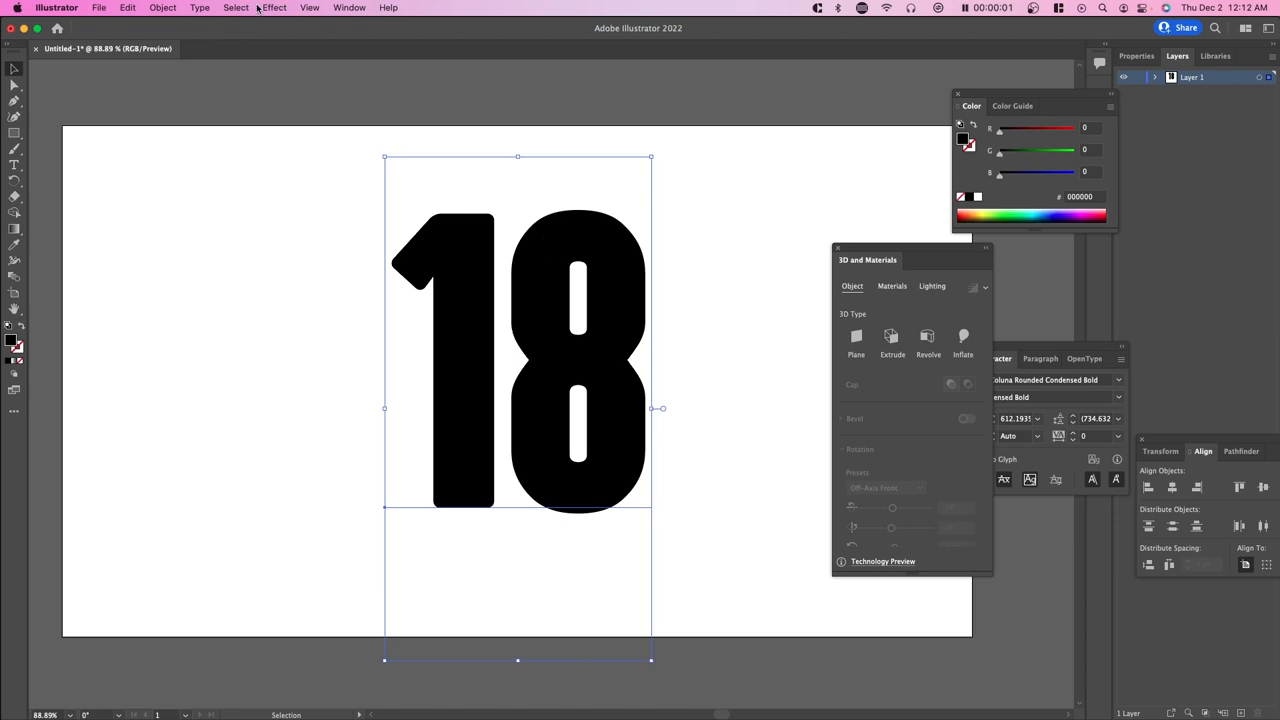
Step: Apply the 3D and Materials Inflate effect to the 18 and show its Materials options
{"action": "left_click", "coordinate": [272, 7]}
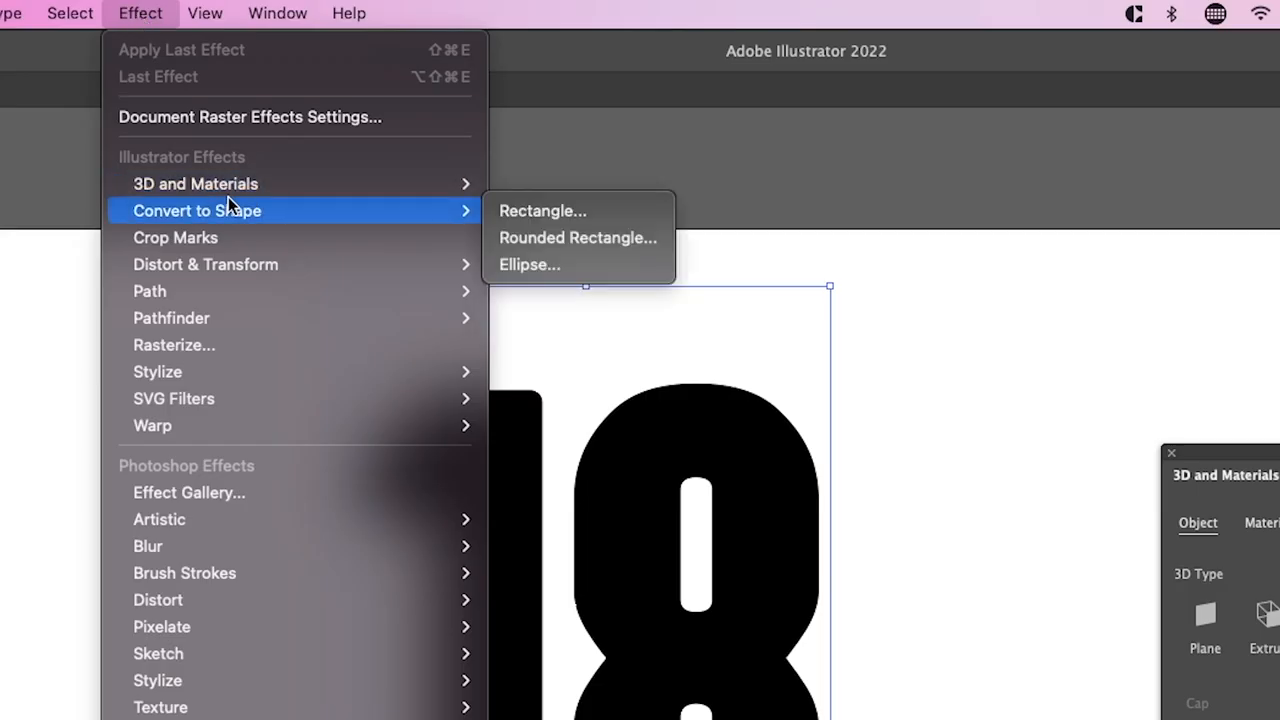
{"action": "mouse_move", "coordinate": [195, 183]}
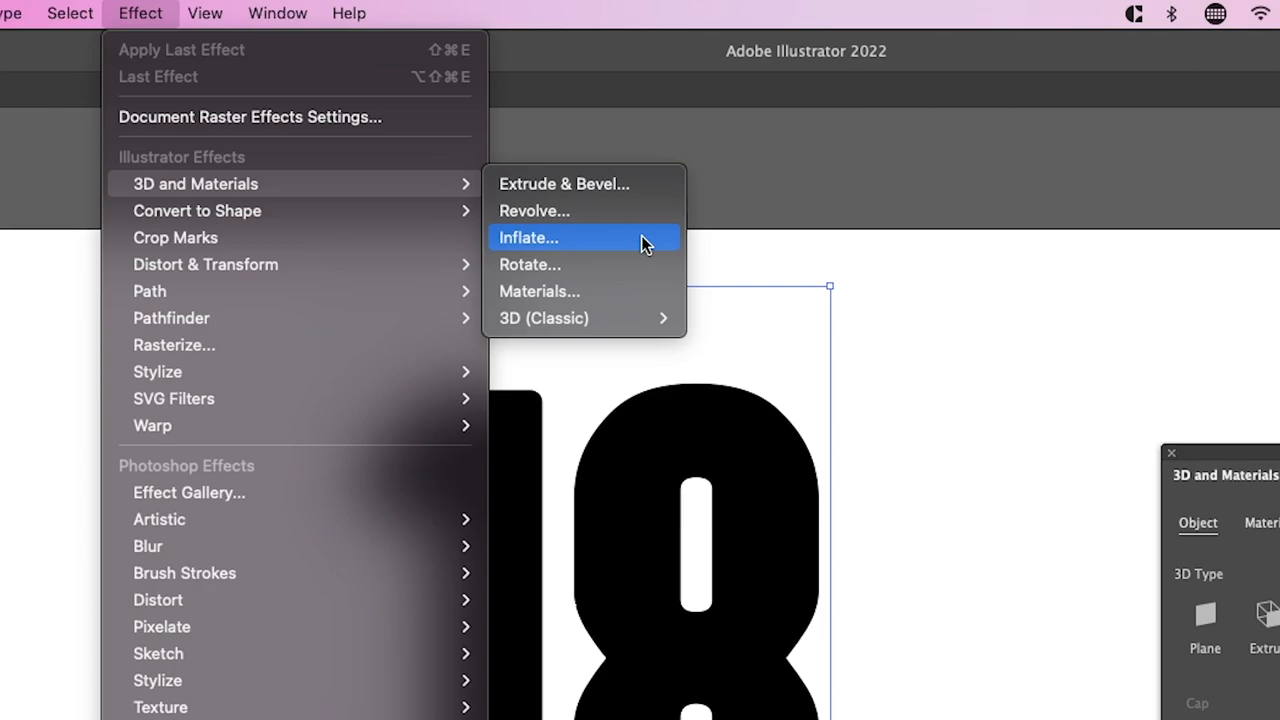
{"action": "left_click", "coordinate": [528, 237]}
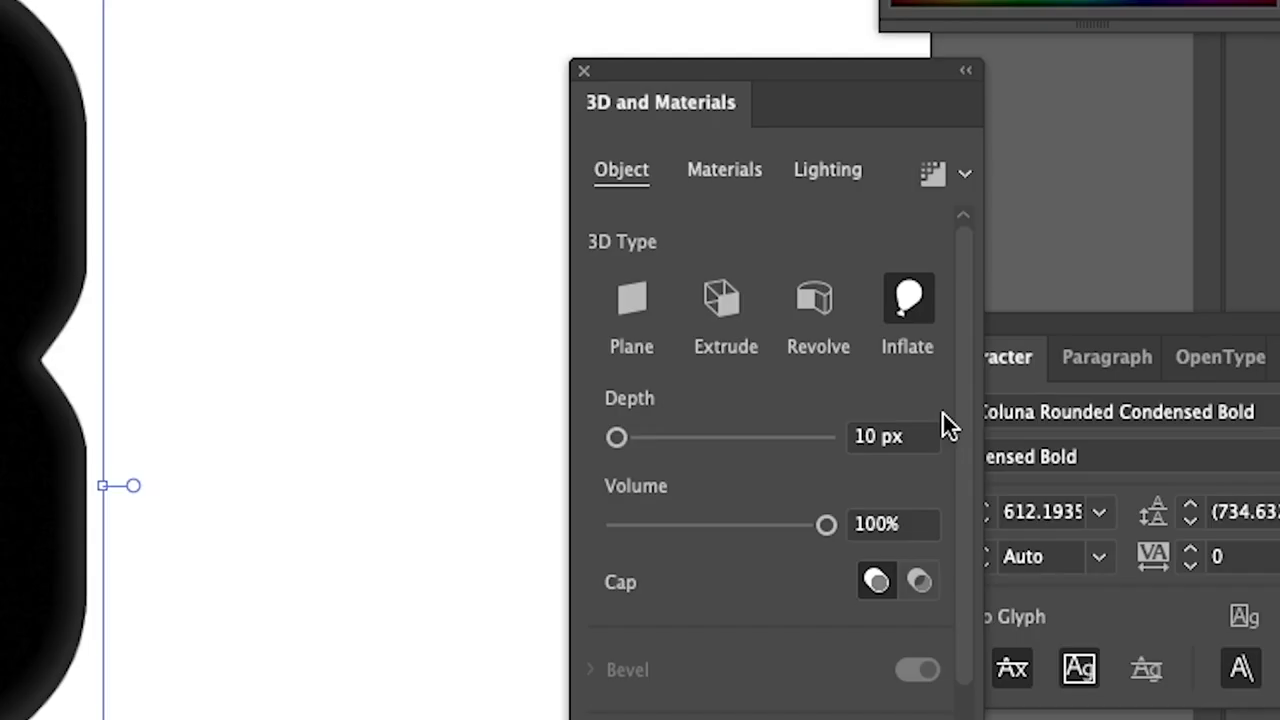
{"action": "mouse_move", "coordinate": [945, 425]}
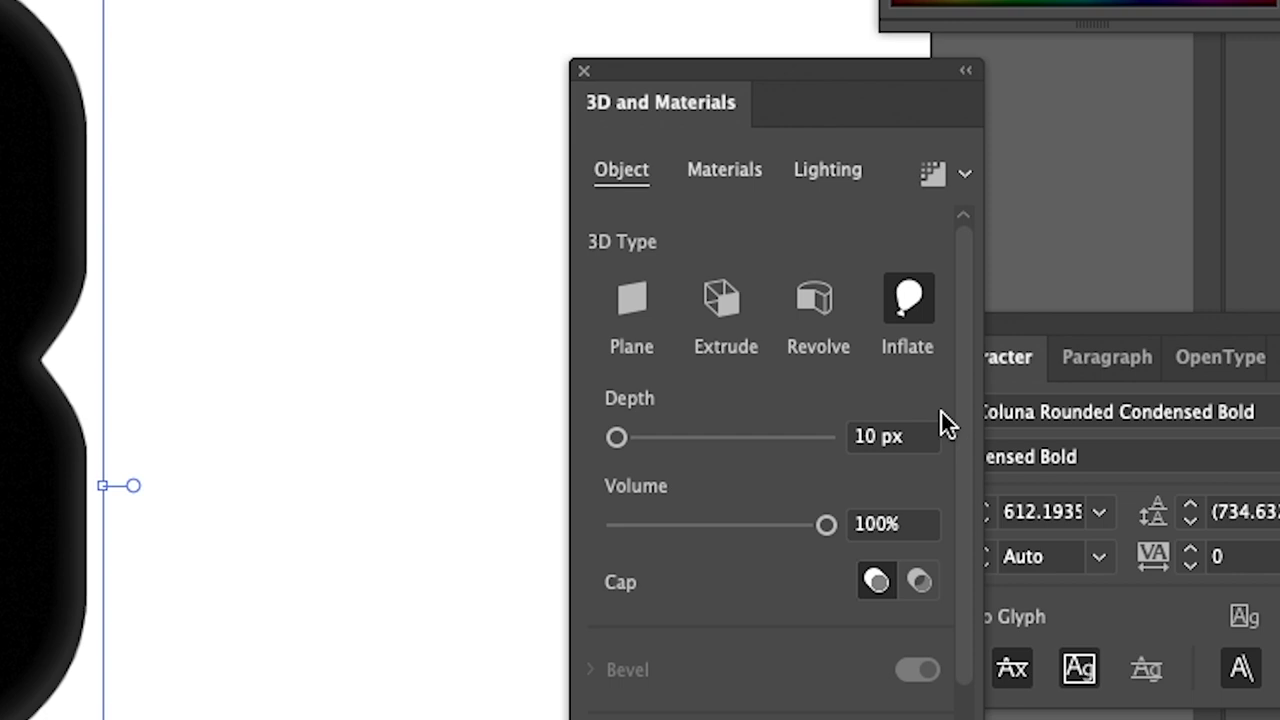
{"action": "left_click", "coordinate": [724, 169]}
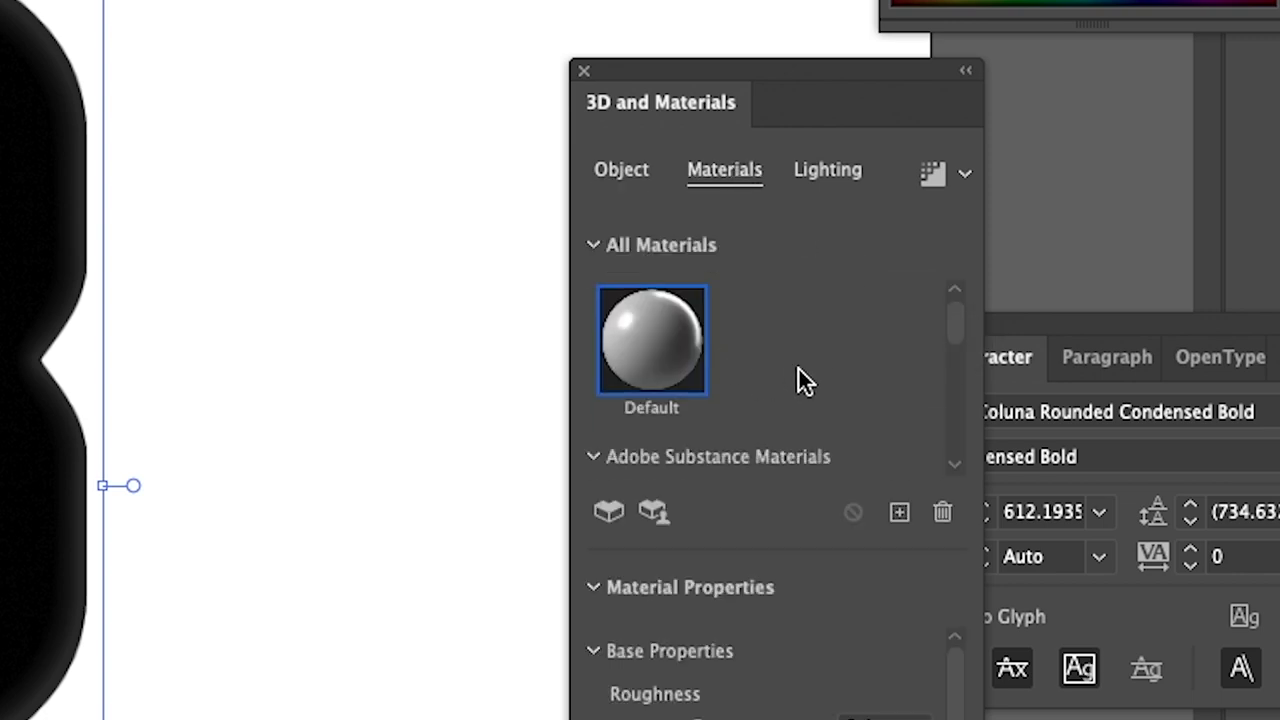
Step: Scroll All Materials and apply the Copper Foil material to the inflated 18
{"action": "scroll", "scroll_direction": "down", "scroll_amount": 3}
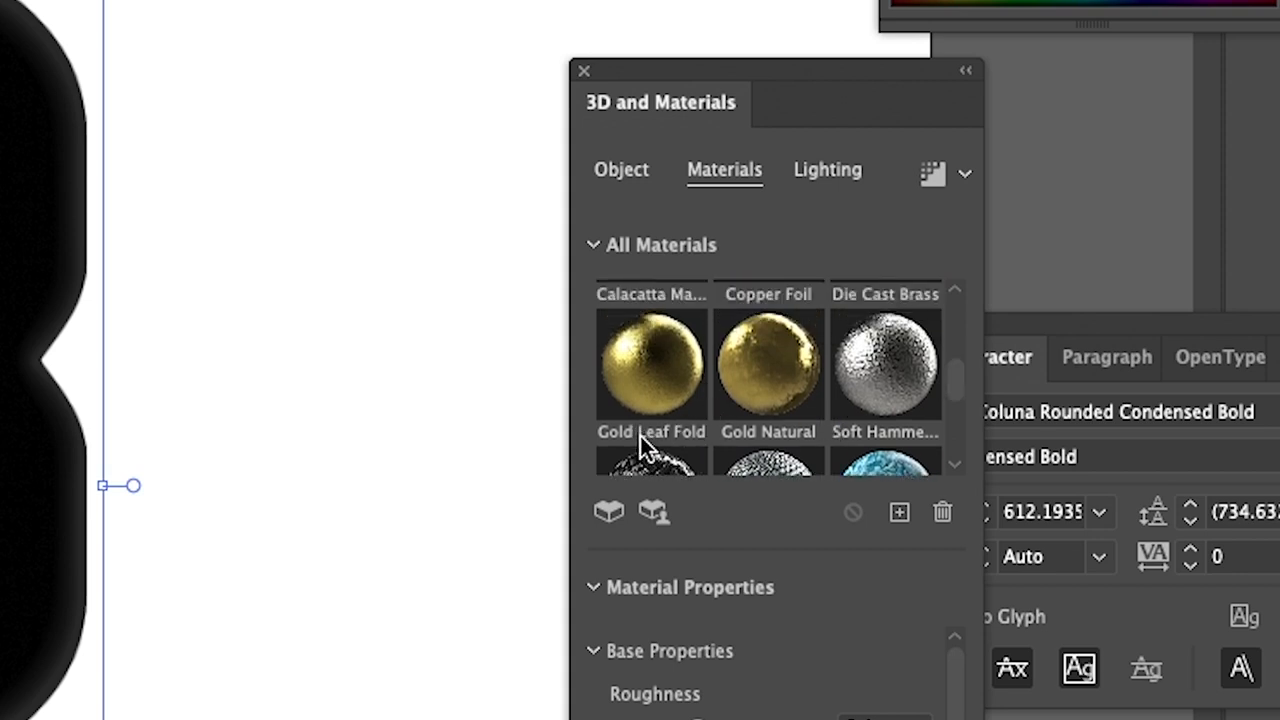
{"action": "mouse_move", "coordinate": [575, 418]}
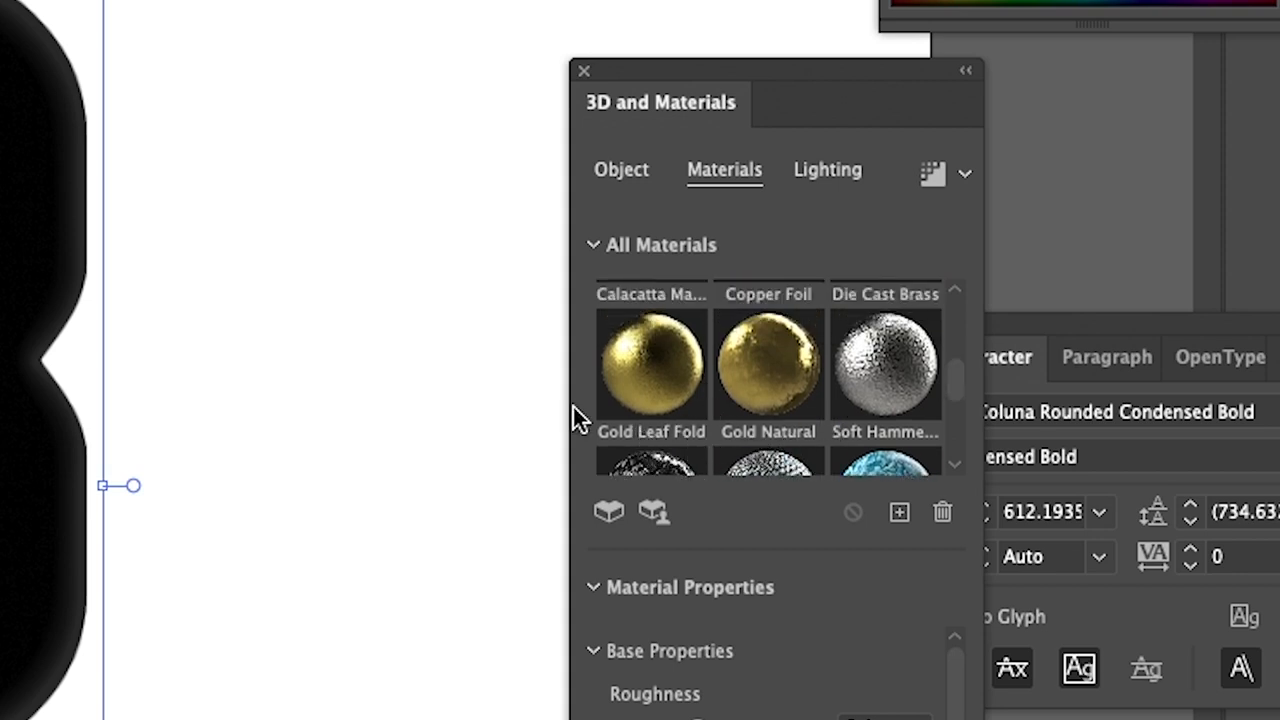
{"action": "left_click", "coordinate": [768, 365]}
{"action": "type", "text": "D762F4"}
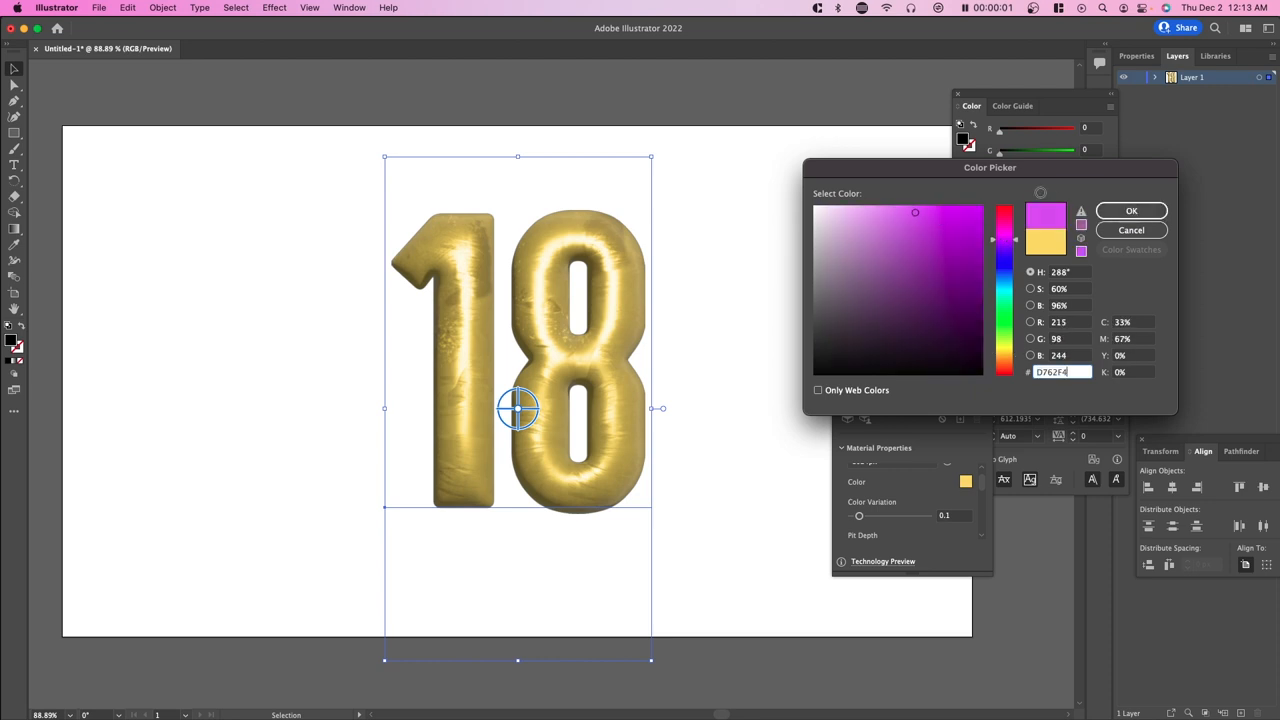
Step: Confirm purple as the material colour and drag Smooth Surface down to 0
{"action": "left_click", "coordinate": [1131, 210]}
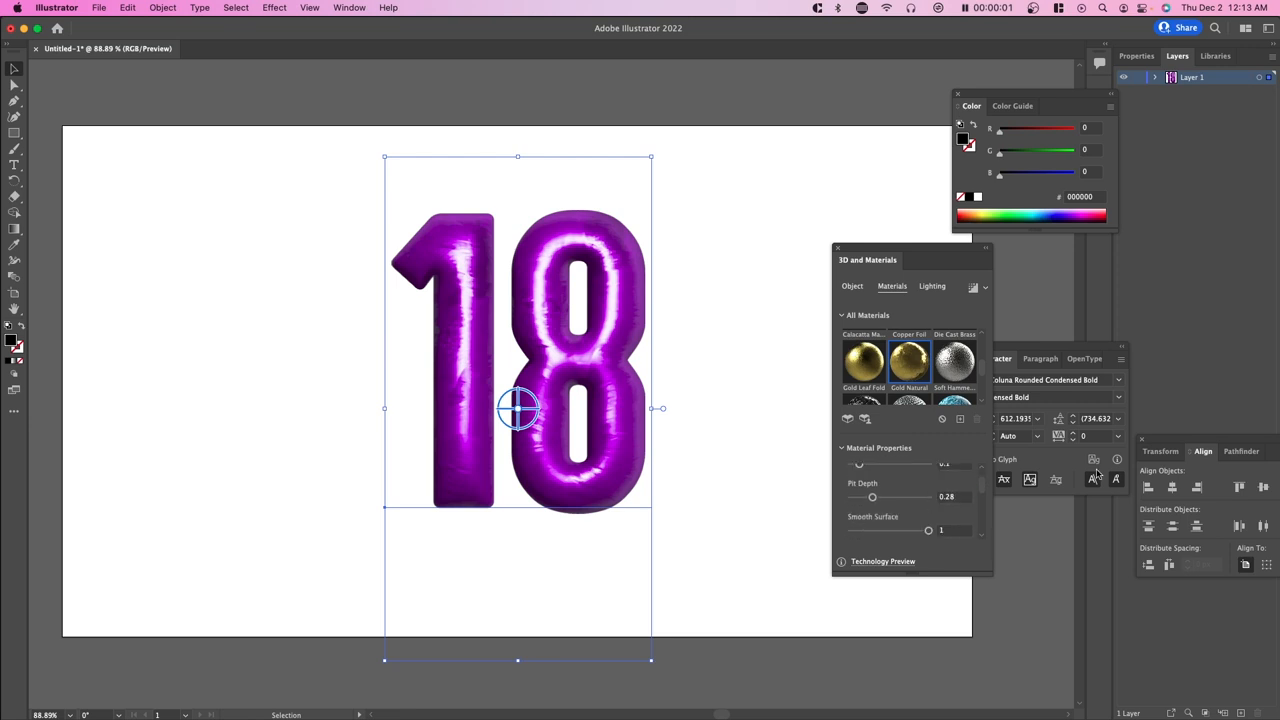
{"action": "left_click_drag", "start_coordinate": [930, 530], "coordinate": [926, 530]}
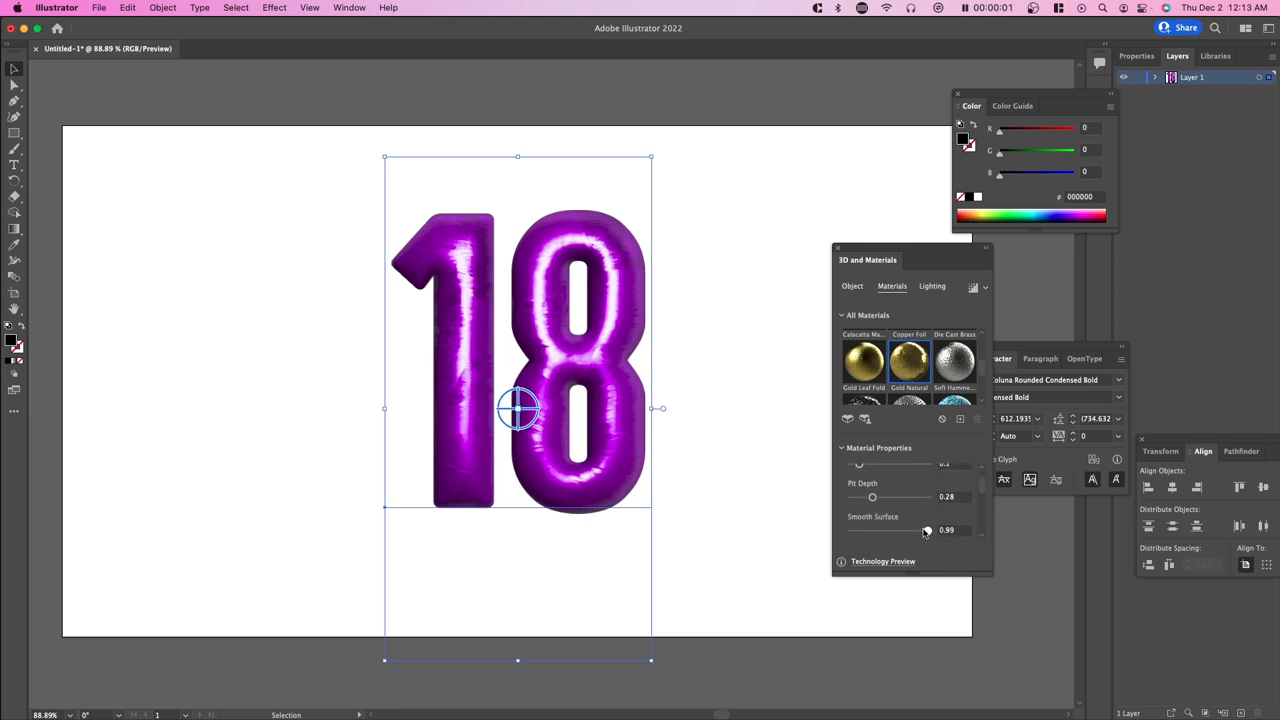
{"action": "left_click_drag", "start_coordinate": [925, 531], "coordinate": [857, 531]}
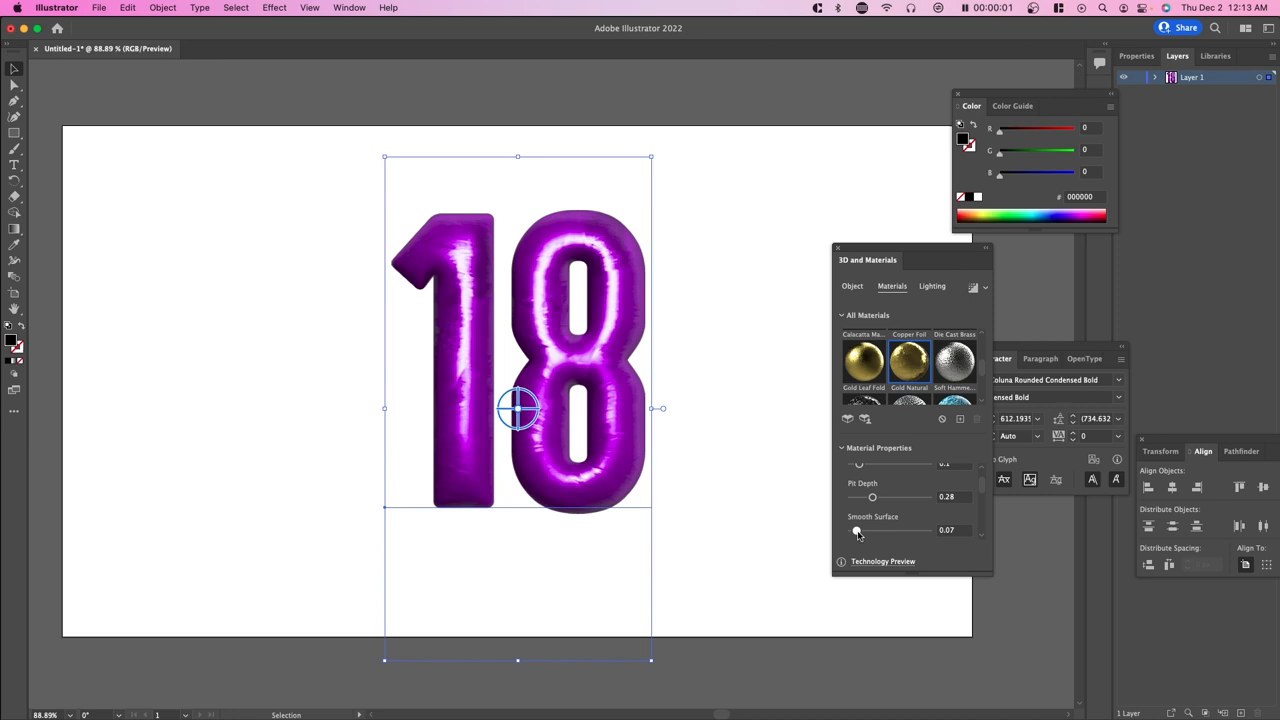
{"action": "left_click_drag", "start_coordinate": [857, 530], "coordinate": [851, 530]}
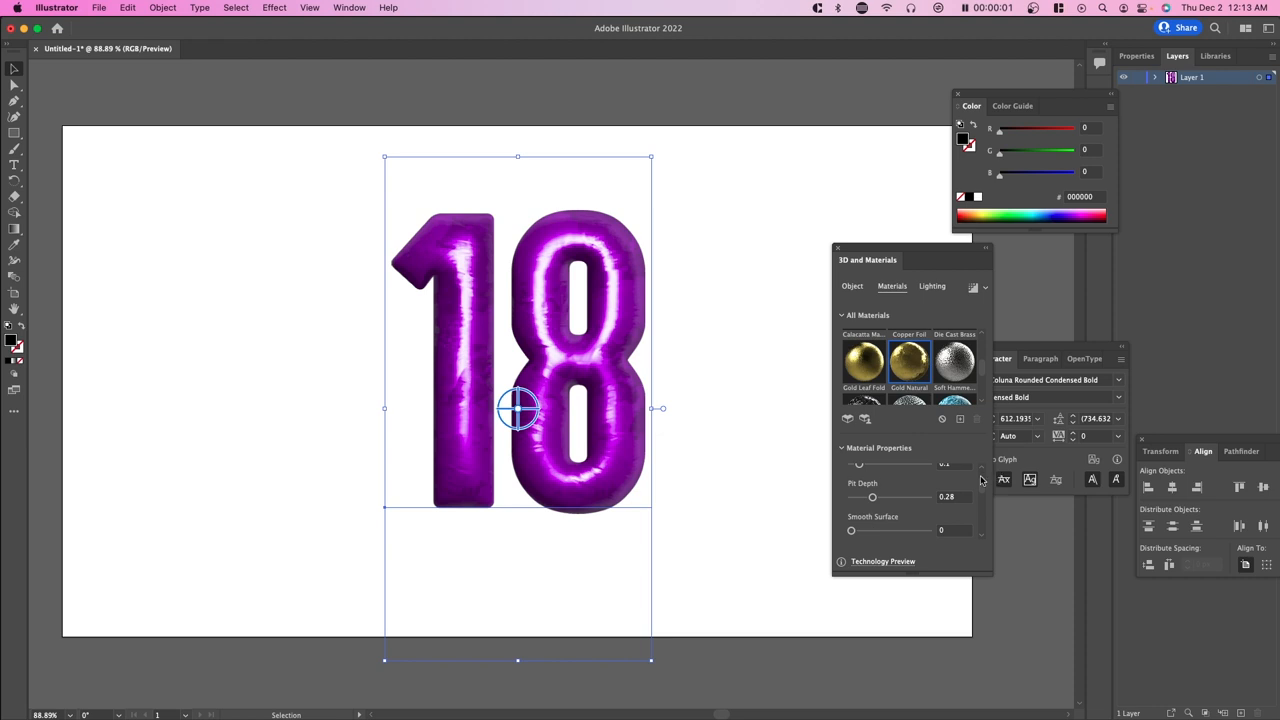
{"action": "left_click_drag", "start_coordinate": [851, 530], "coordinate": [881, 530]}
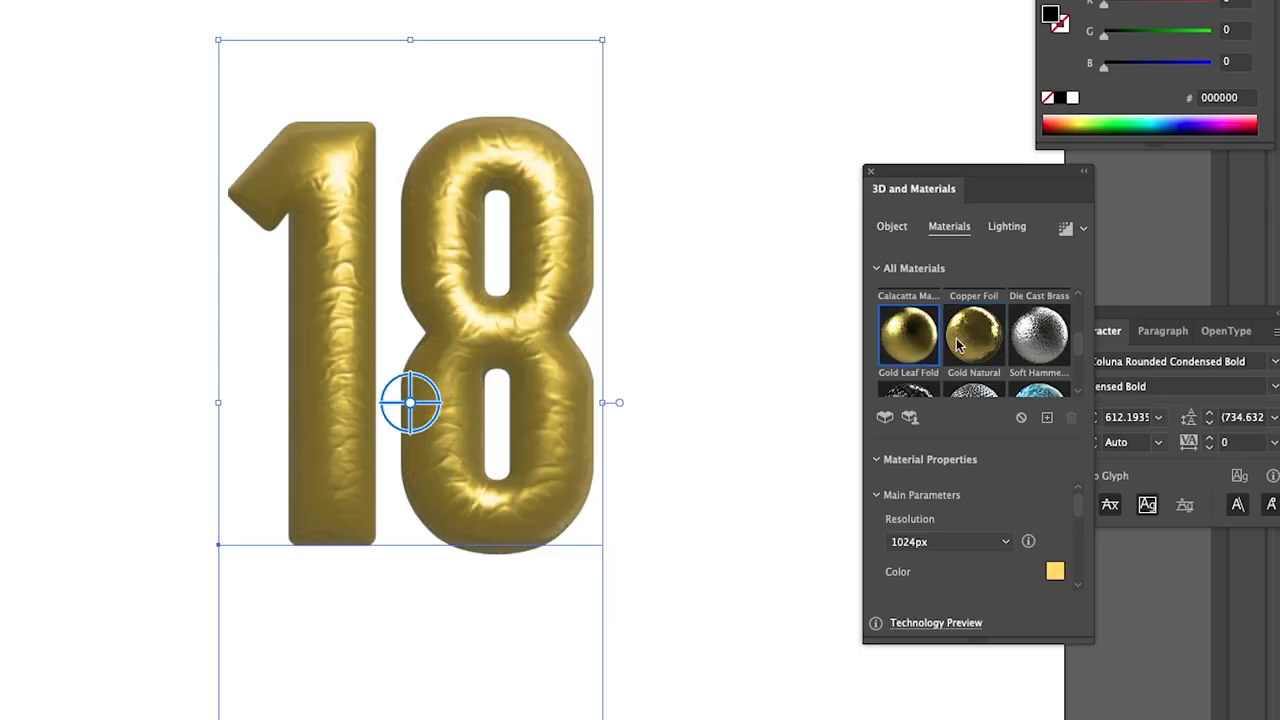
Step: Preview the Gold Leaf and Gold Natural material swatches on the 18
{"action": "left_click", "coordinate": [973, 335]}
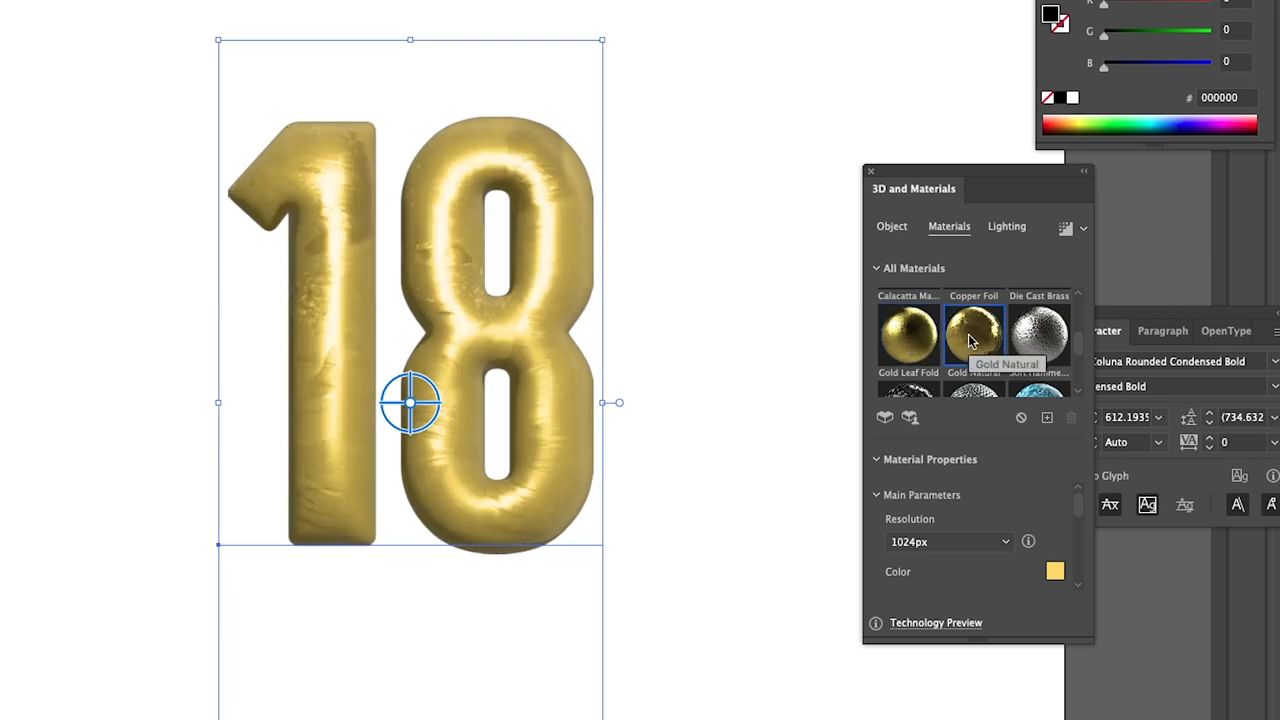
{"action": "left_click", "coordinate": [973, 335]}
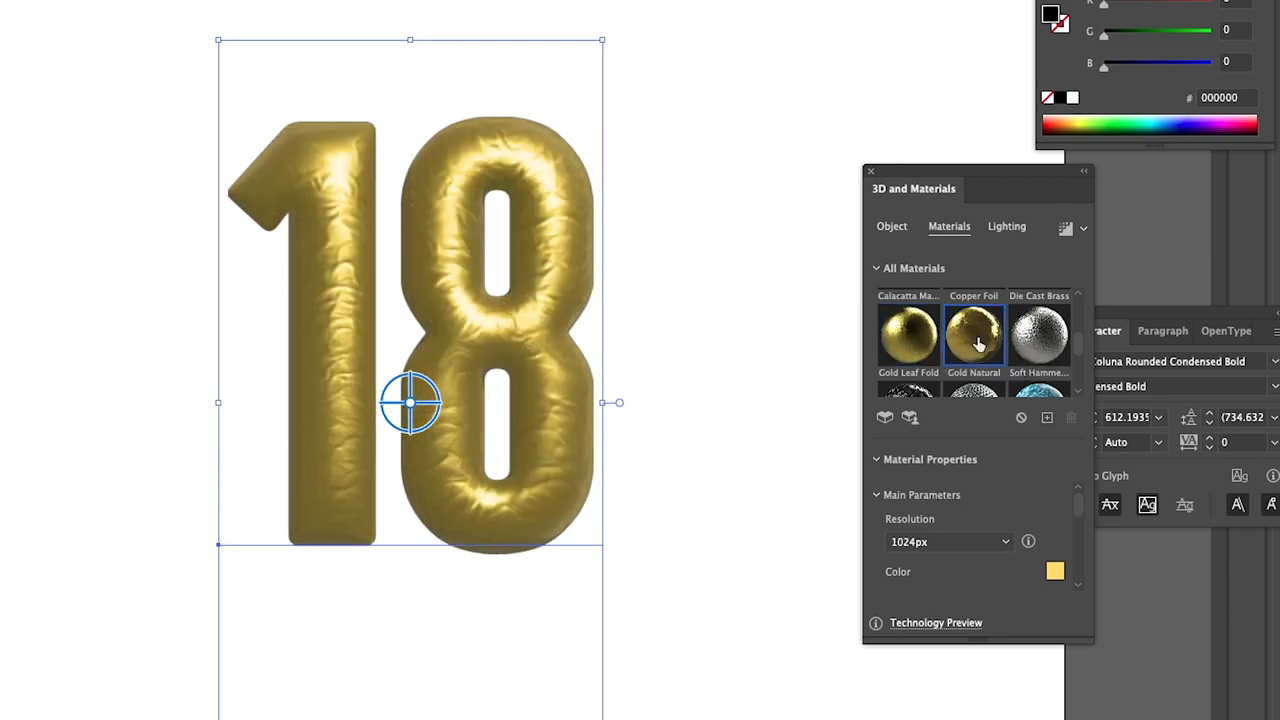
{"action": "left_click", "coordinate": [1055, 571]}
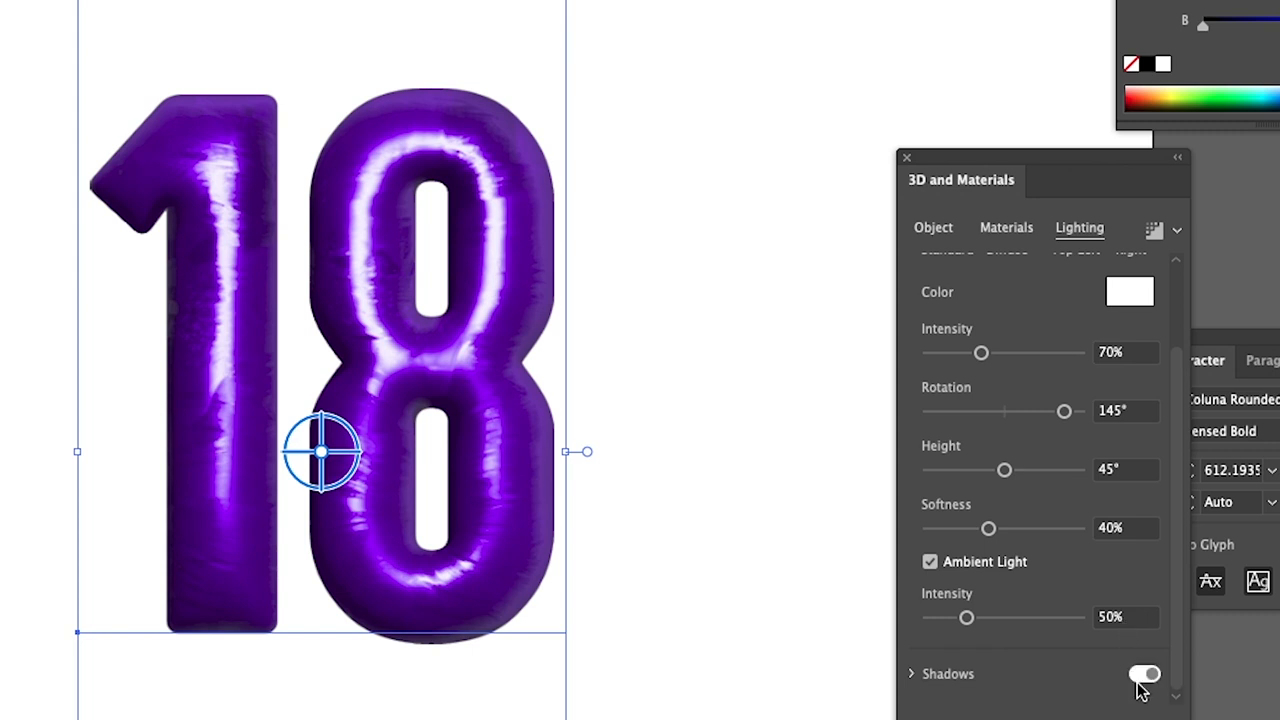
Step: Turn on Shadows and set the light Rotation to 141°
{"action": "left_click", "coordinate": [1144, 673]}
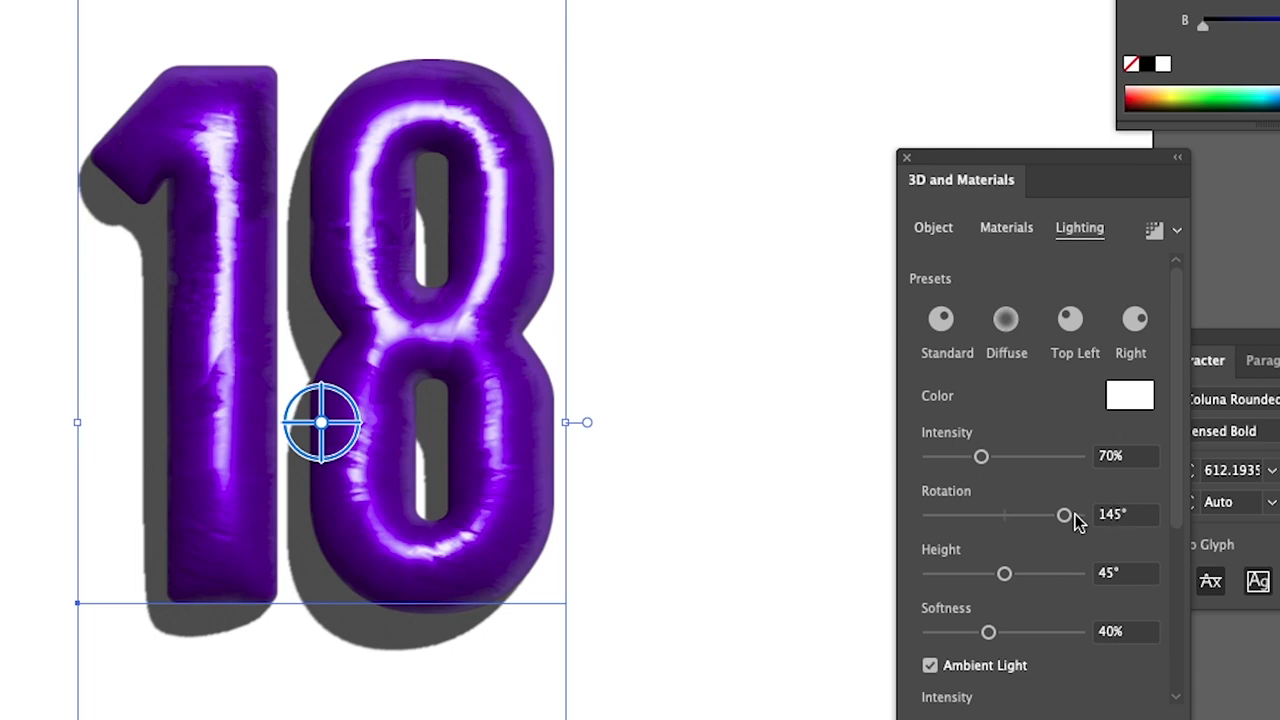
{"action": "left_click_drag", "start_coordinate": [1064, 514], "coordinate": [950, 514]}
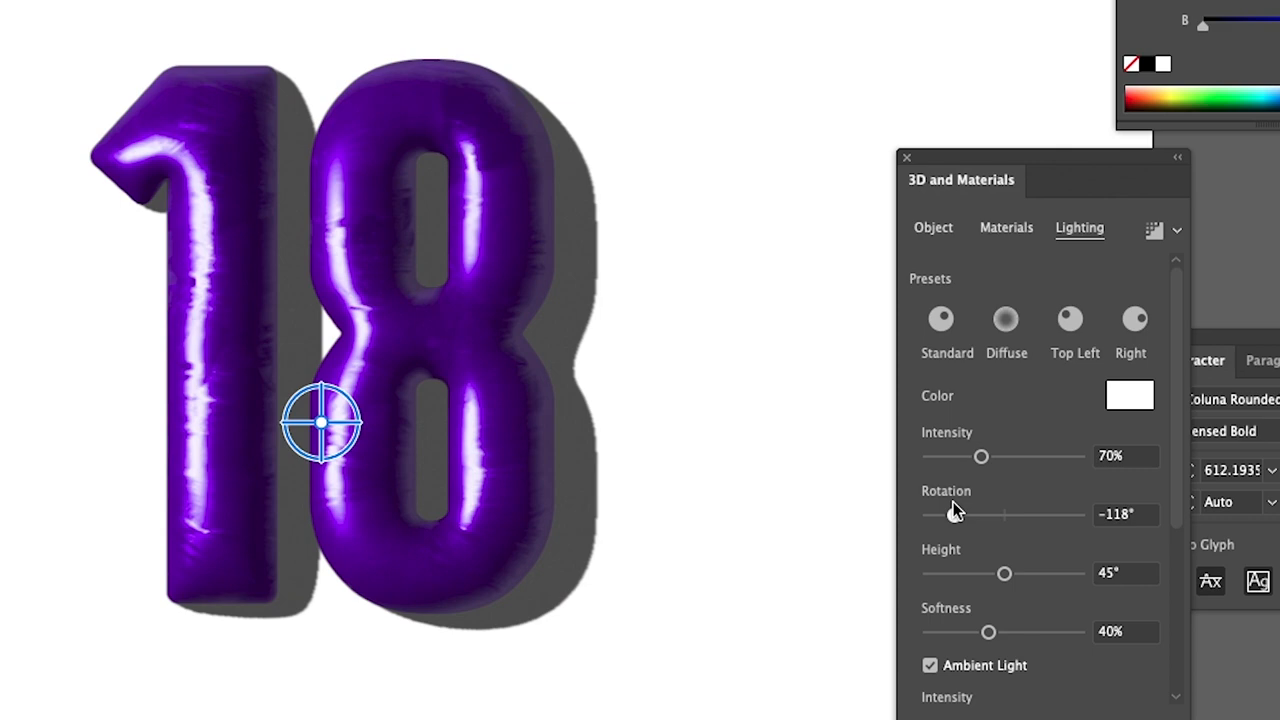
{"action": "left_click_drag", "start_coordinate": [950, 514], "coordinate": [1076, 514]}
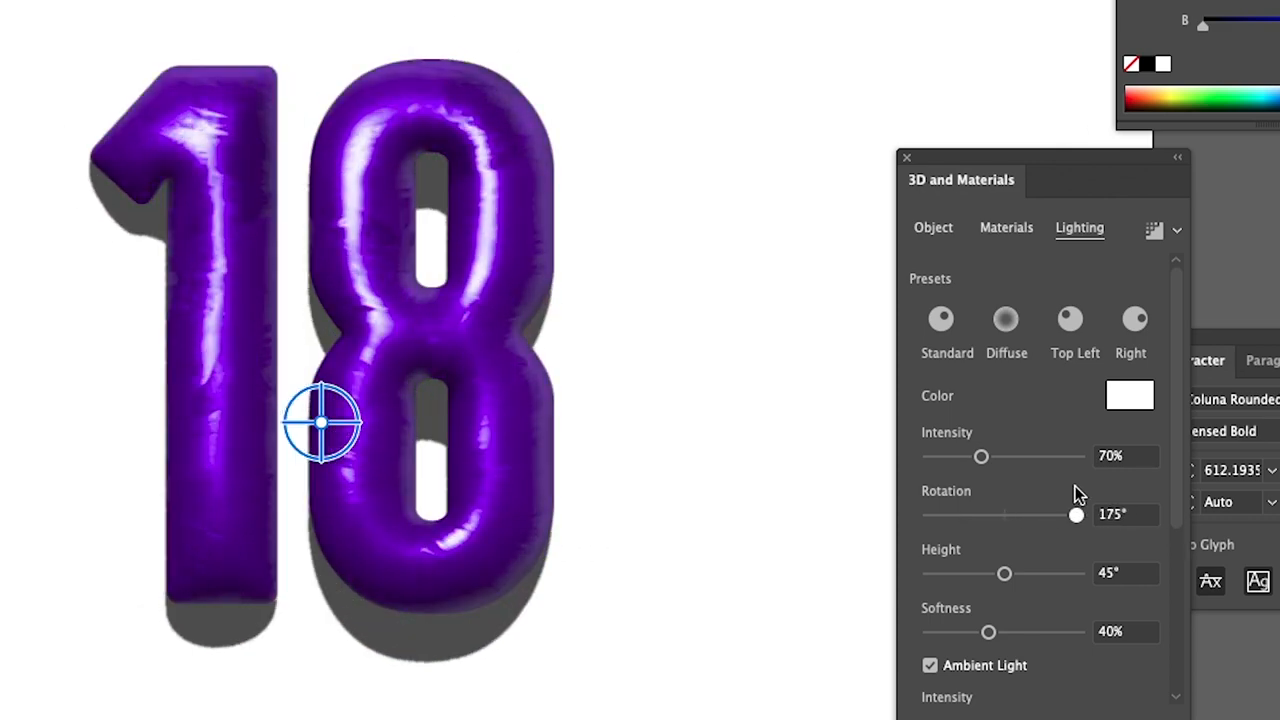
{"action": "left_click_drag", "start_coordinate": [981, 456], "coordinate": [973, 456]}
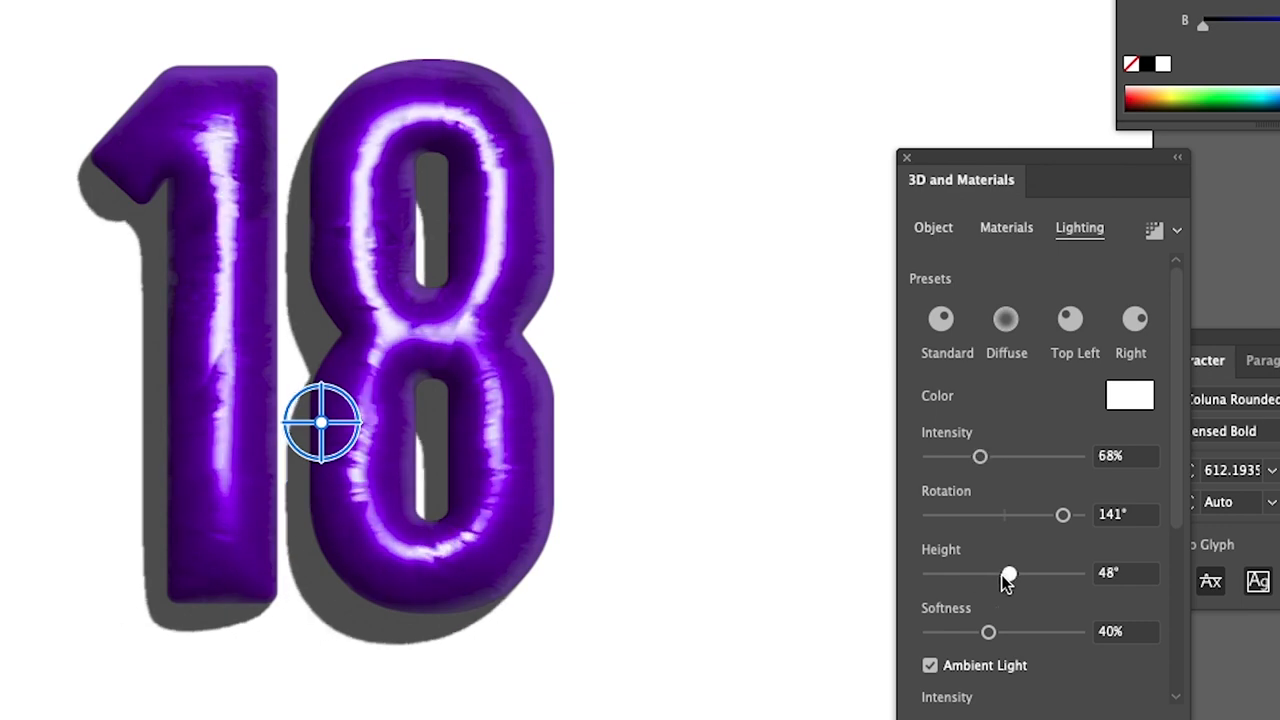
Step: Set light Height to 27°, Softness to 43% and ambient Intensity to 55%
{"action": "left_click_drag", "start_coordinate": [1008, 573], "coordinate": [928, 573]}
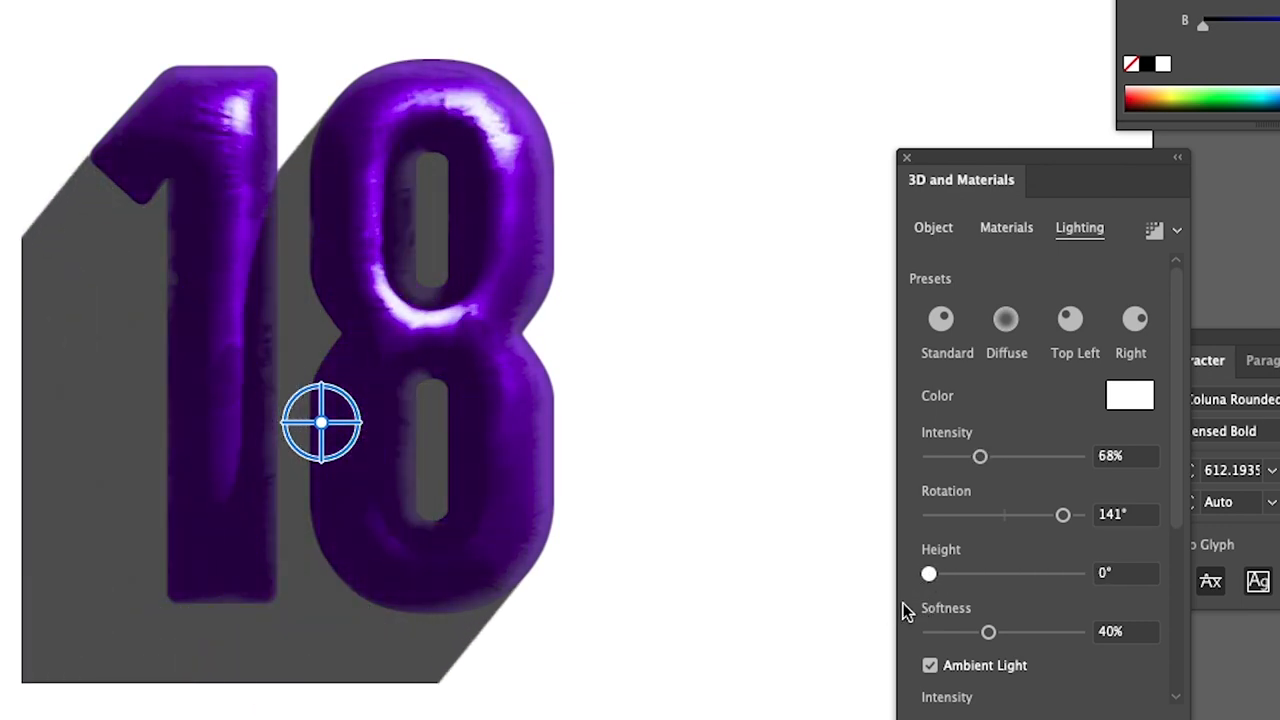
{"action": "left_click_drag", "start_coordinate": [929, 573], "coordinate": [939, 573]}
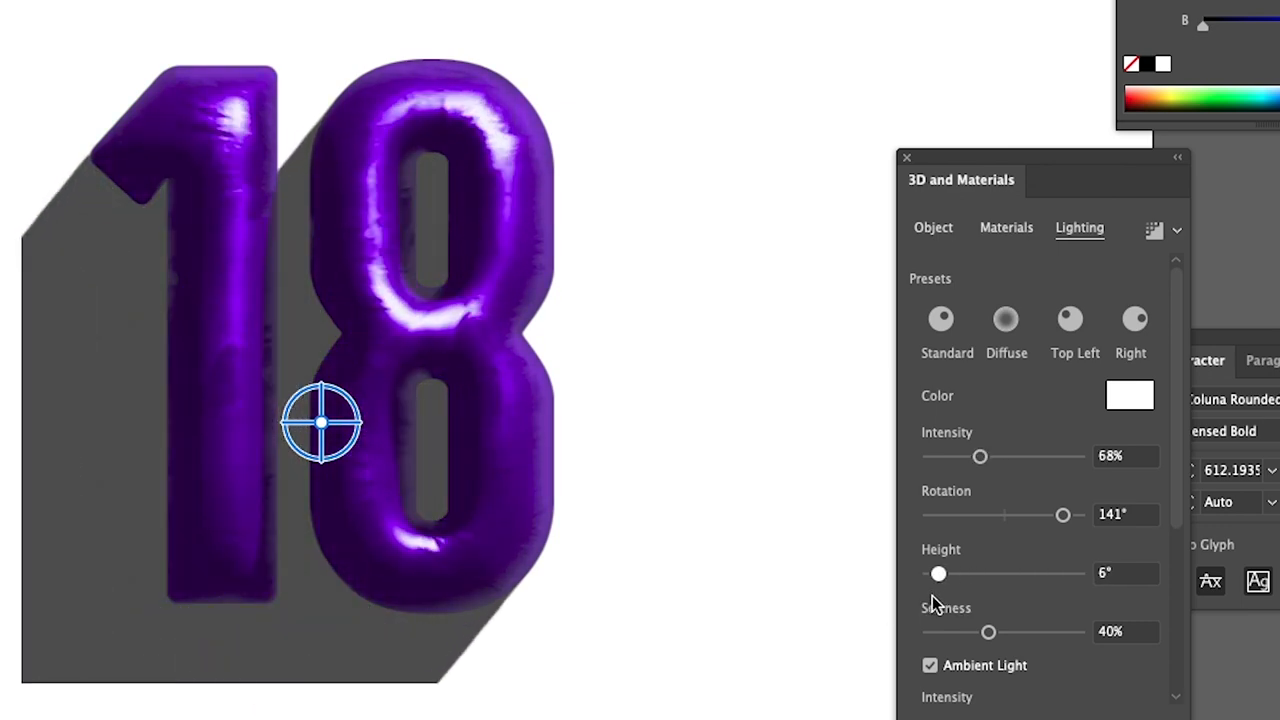
{"action": "left_click_drag", "start_coordinate": [939, 573], "coordinate": [979, 573]}
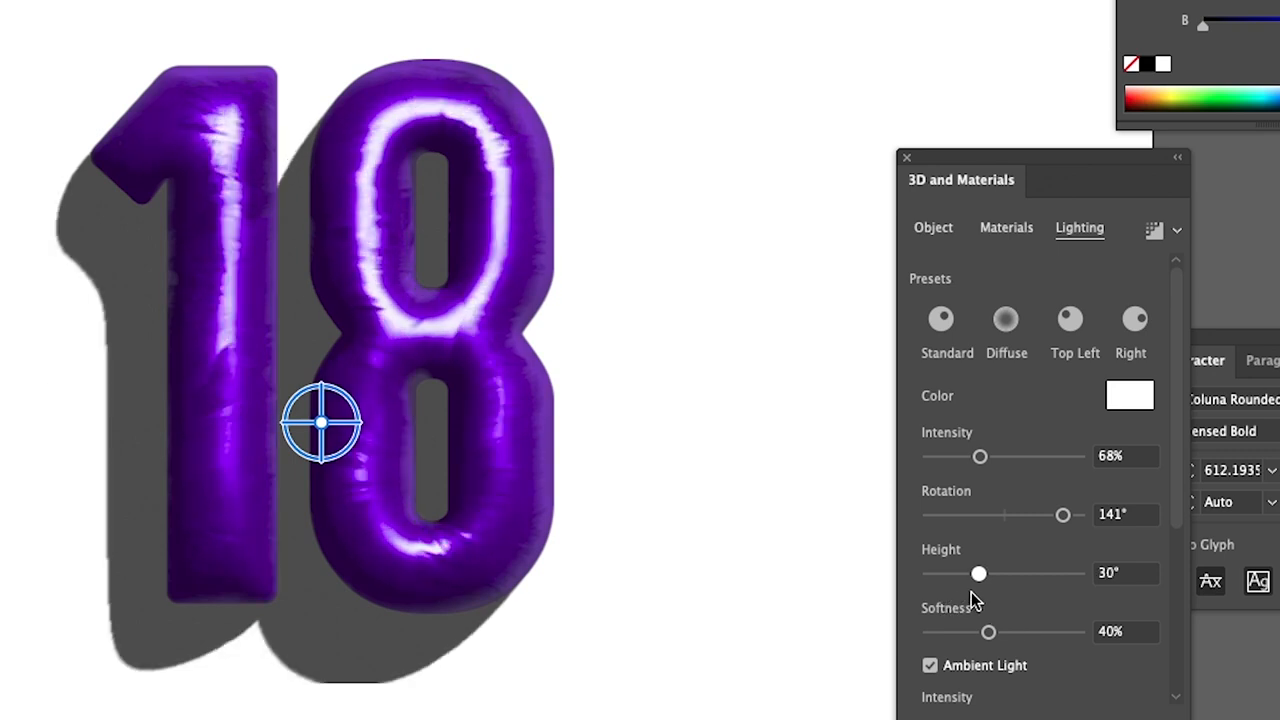
{"action": "left_click_drag", "start_coordinate": [989, 631], "coordinate": [995, 632]}
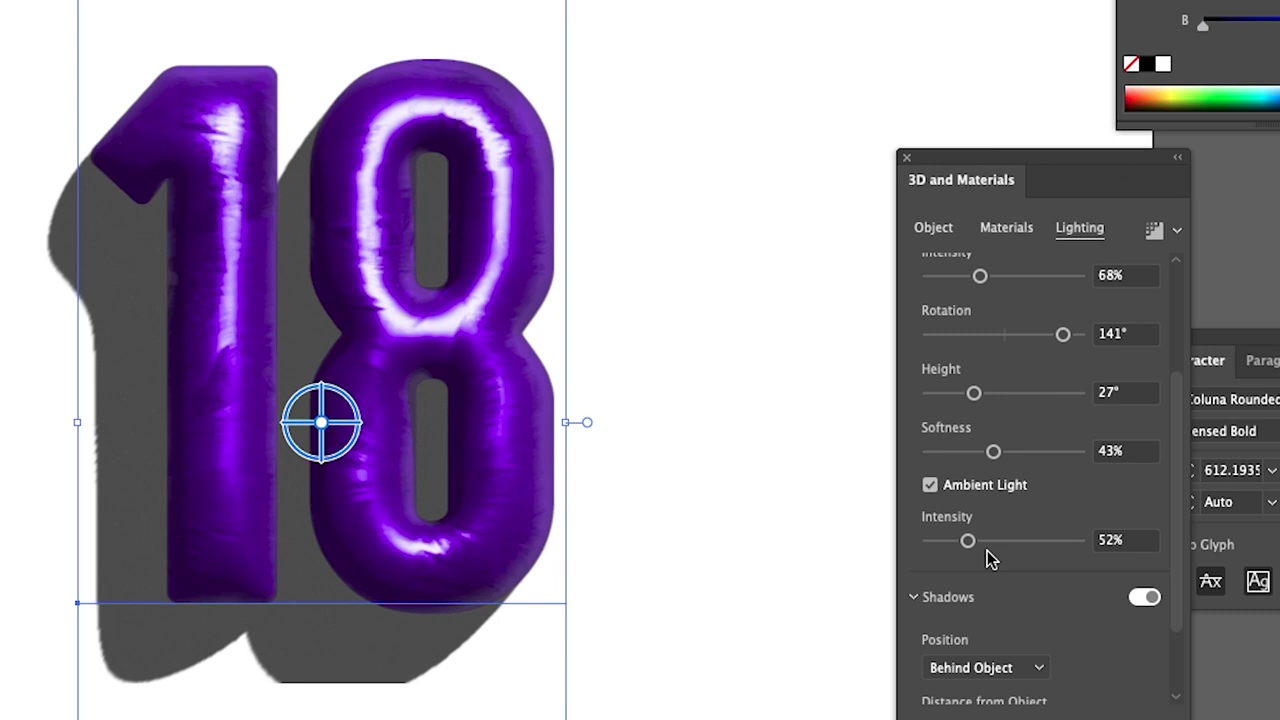
{"action": "left_click_drag", "start_coordinate": [967, 540], "coordinate": [1002, 540]}
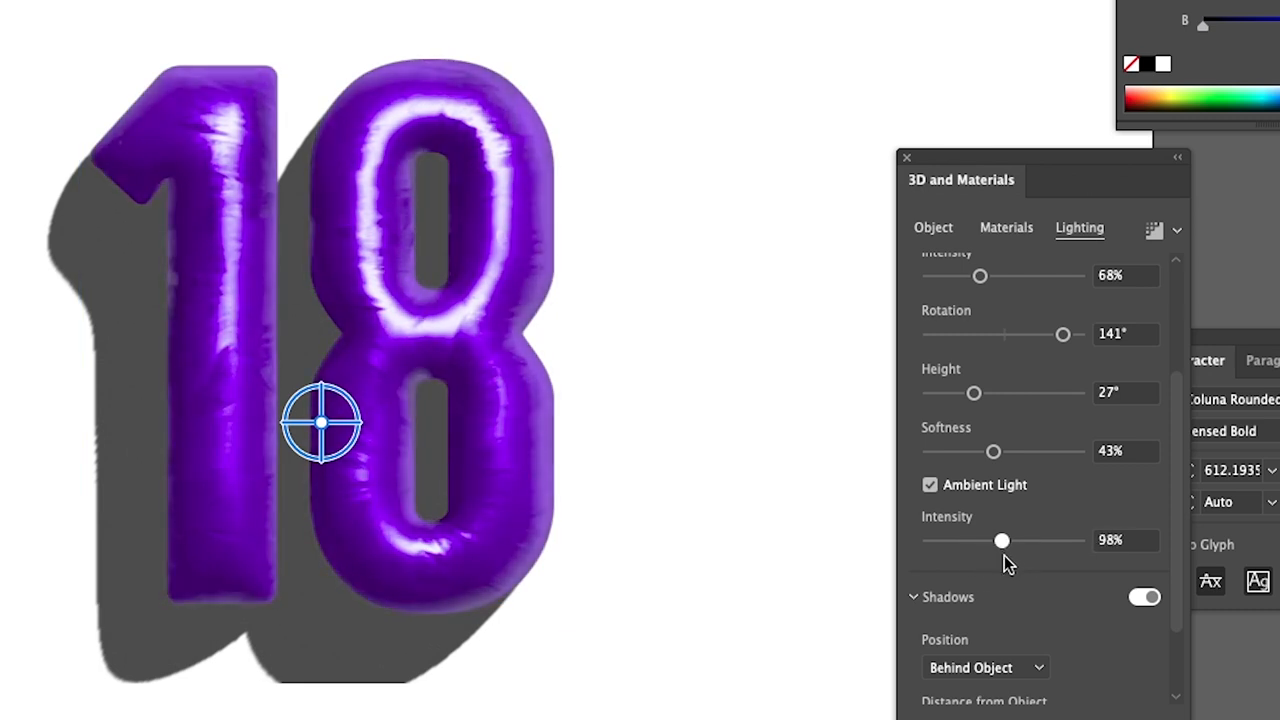
{"action": "left_click_drag", "start_coordinate": [1002, 540], "coordinate": [970, 540]}
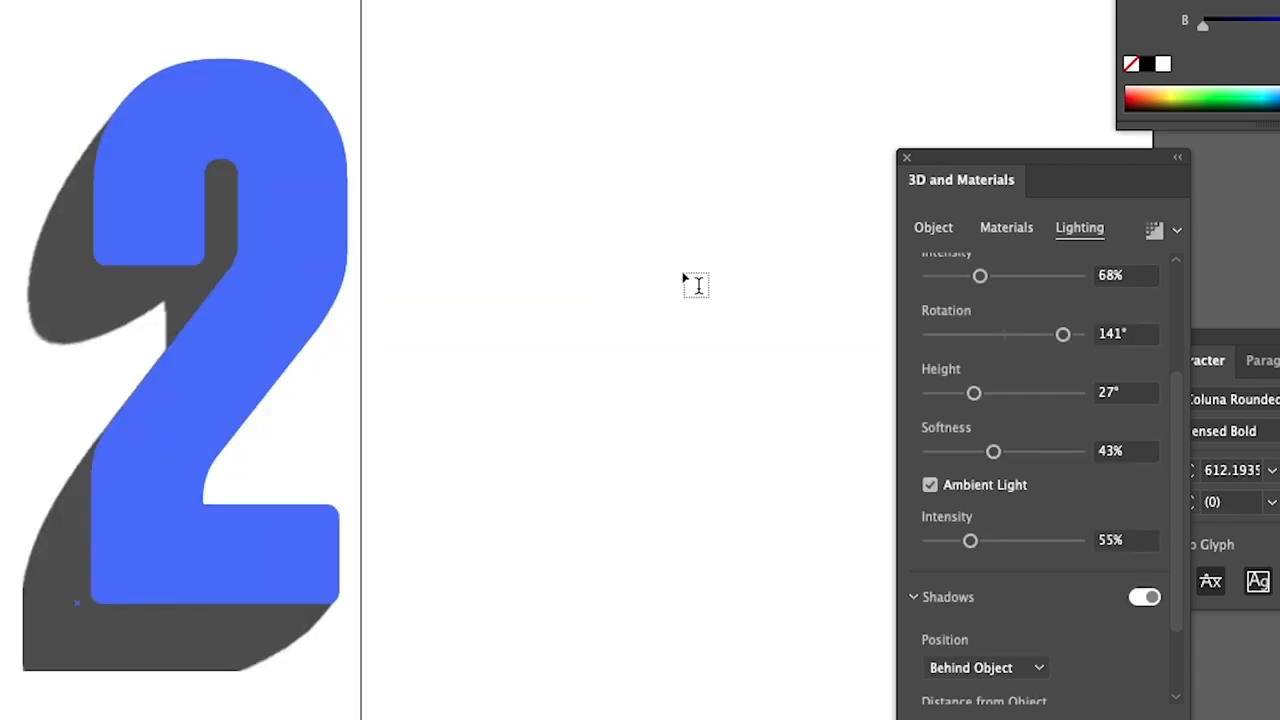
Step: Make the number 24 and raise the light Height to about 48°
{"action": "type", "text": "4"}
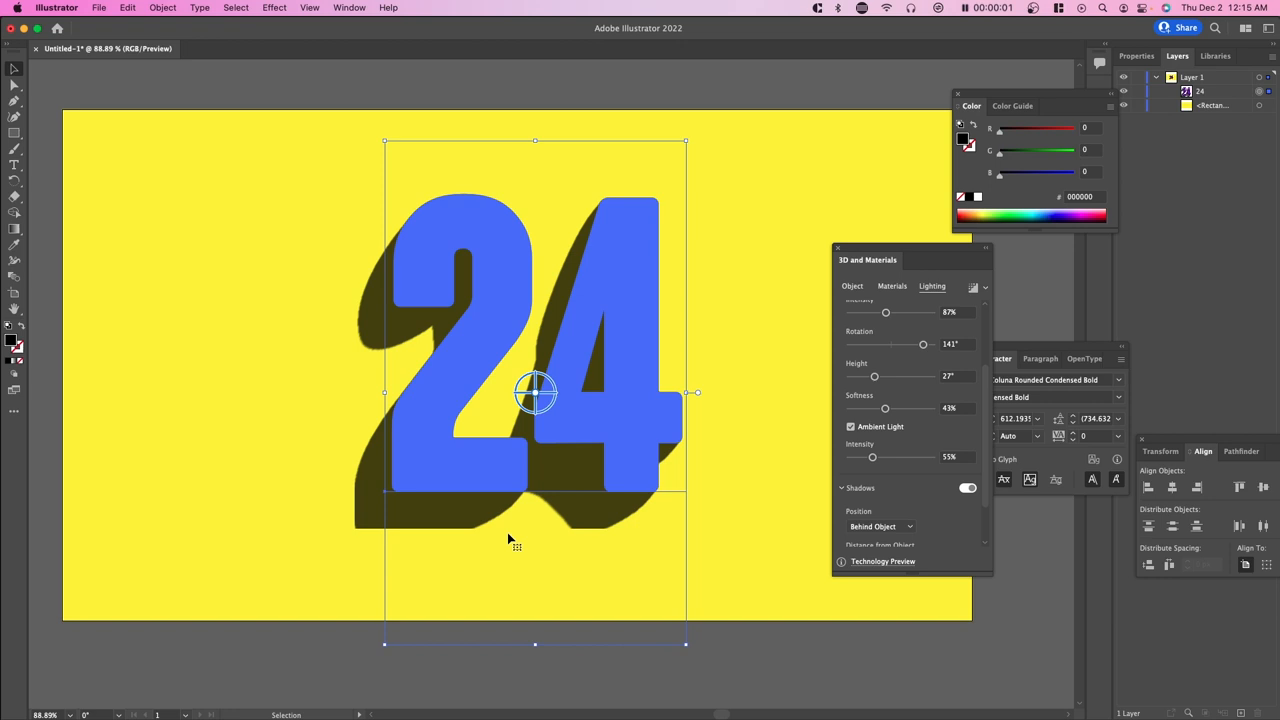
{"action": "left_click_drag", "start_coordinate": [874, 376], "coordinate": [879, 376]}
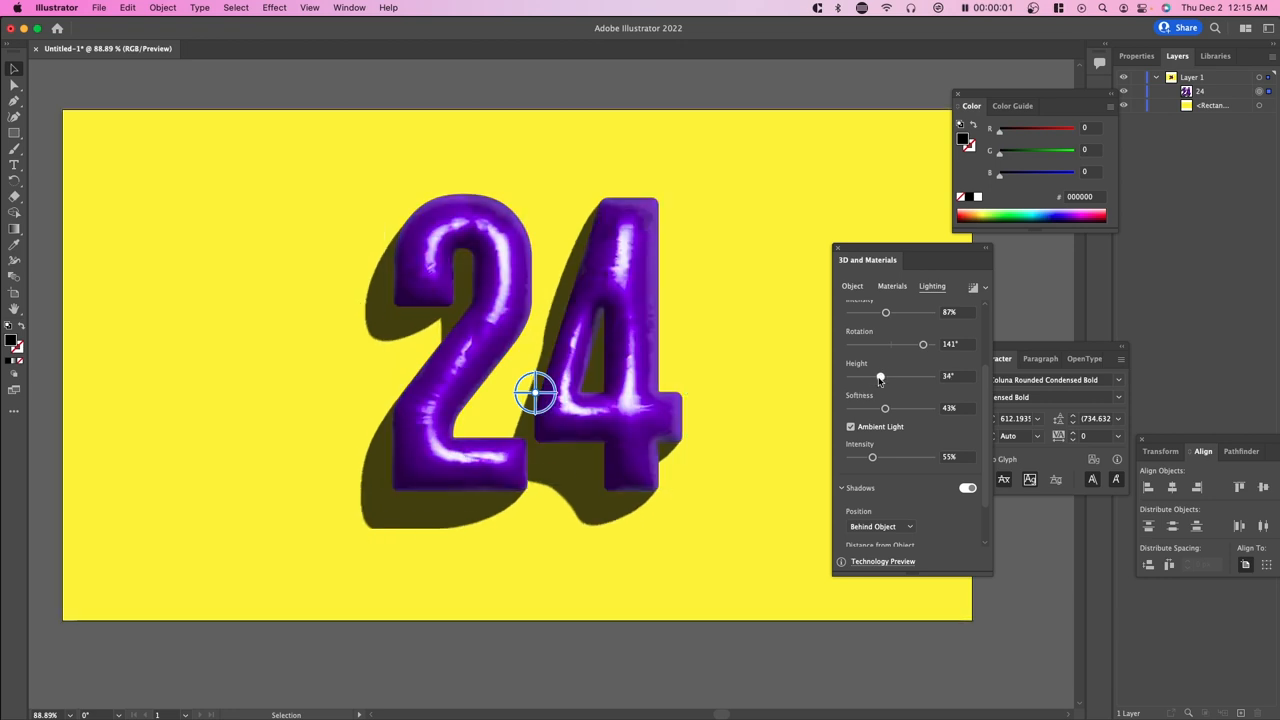
{"action": "left_click_drag", "start_coordinate": [880, 377], "coordinate": [893, 377]}
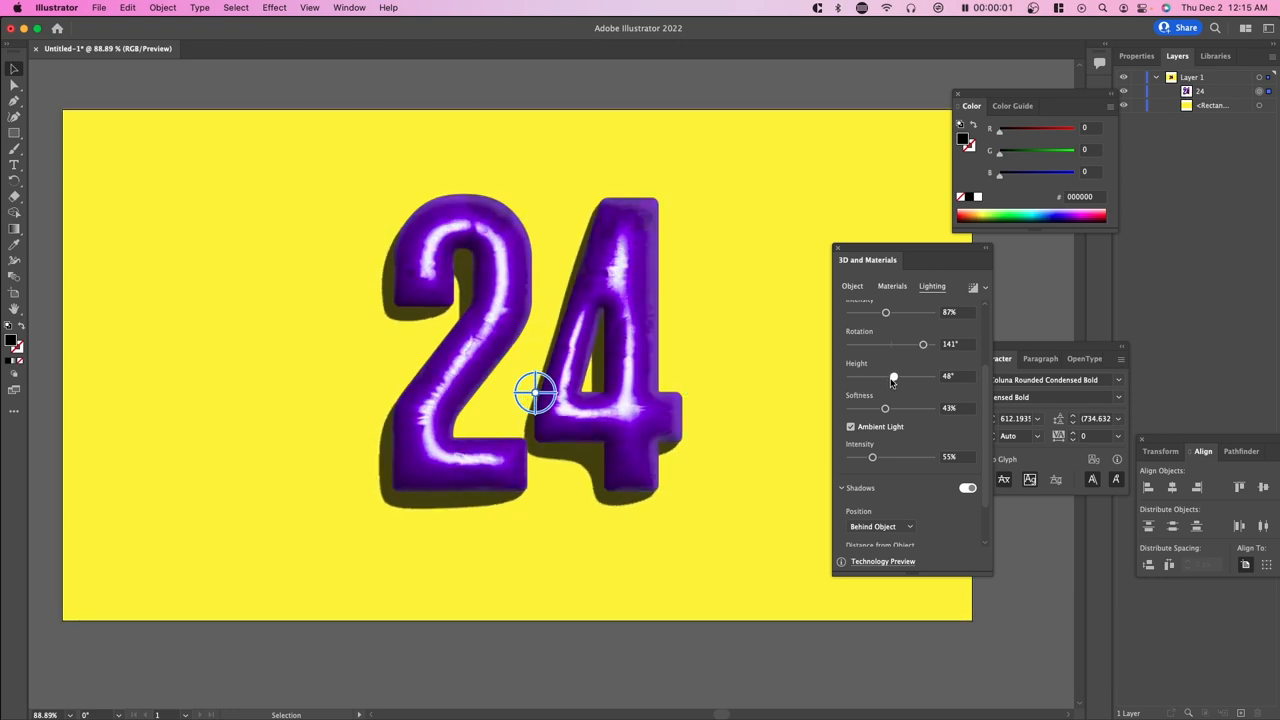